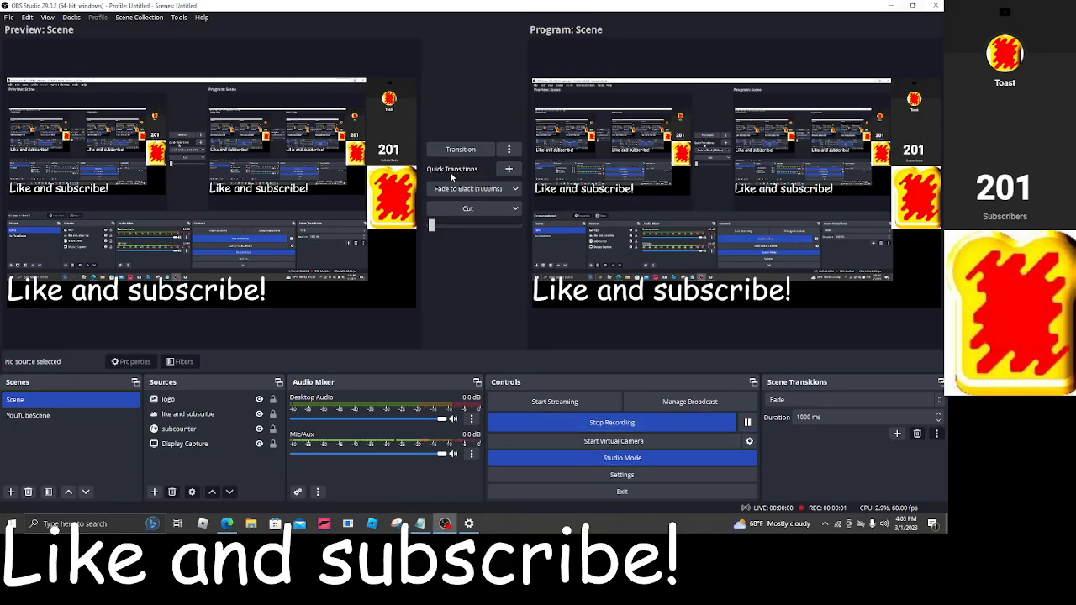
Switch from OBS to the browser tab showing Toast's Channels page while recording continues.
{"action": "left_click", "coordinate": [168, 400]}
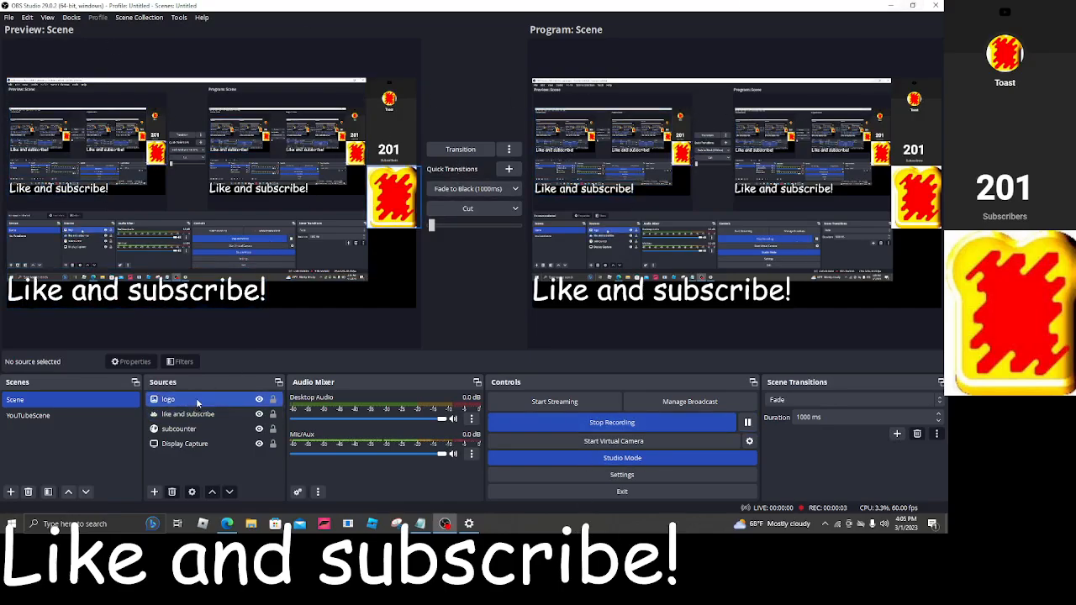
{"action": "left_click", "coordinate": [188, 414]}
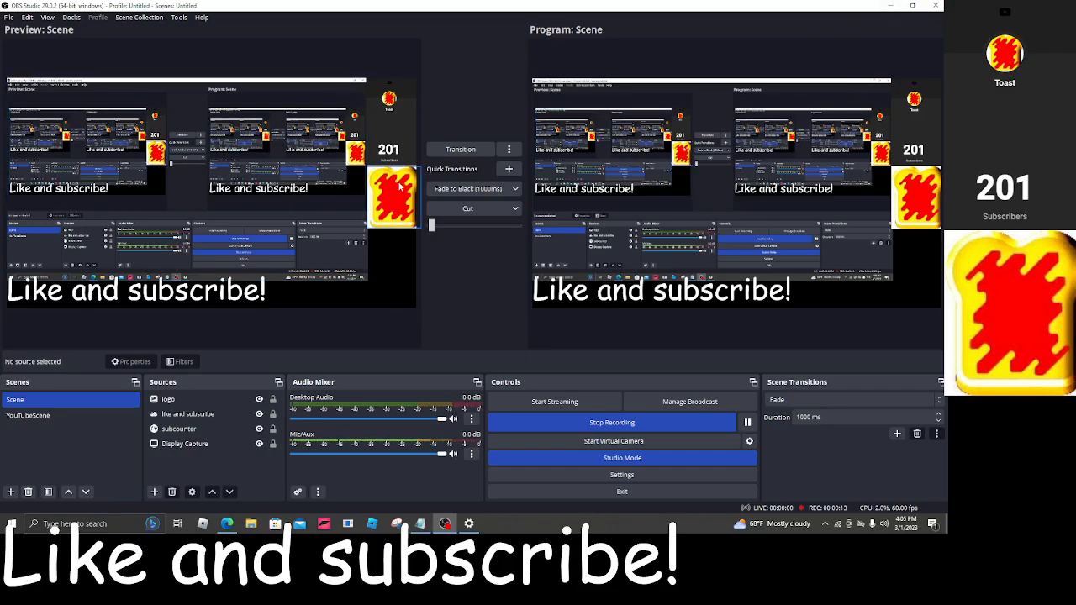
{"action": "left_click", "coordinate": [178, 428]}
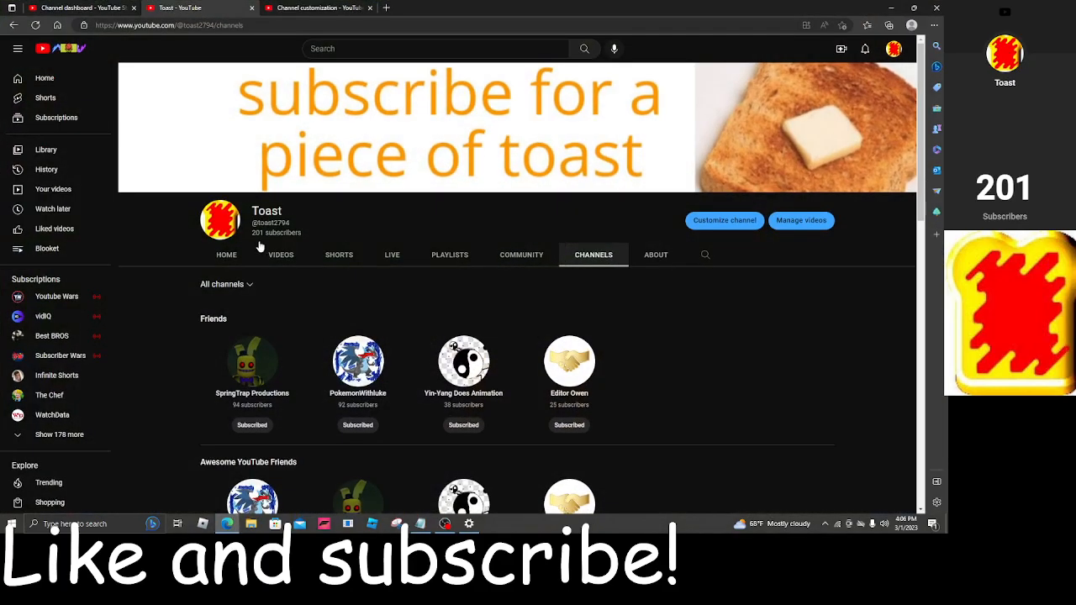
{"action": "left_click", "coordinate": [269, 256]}
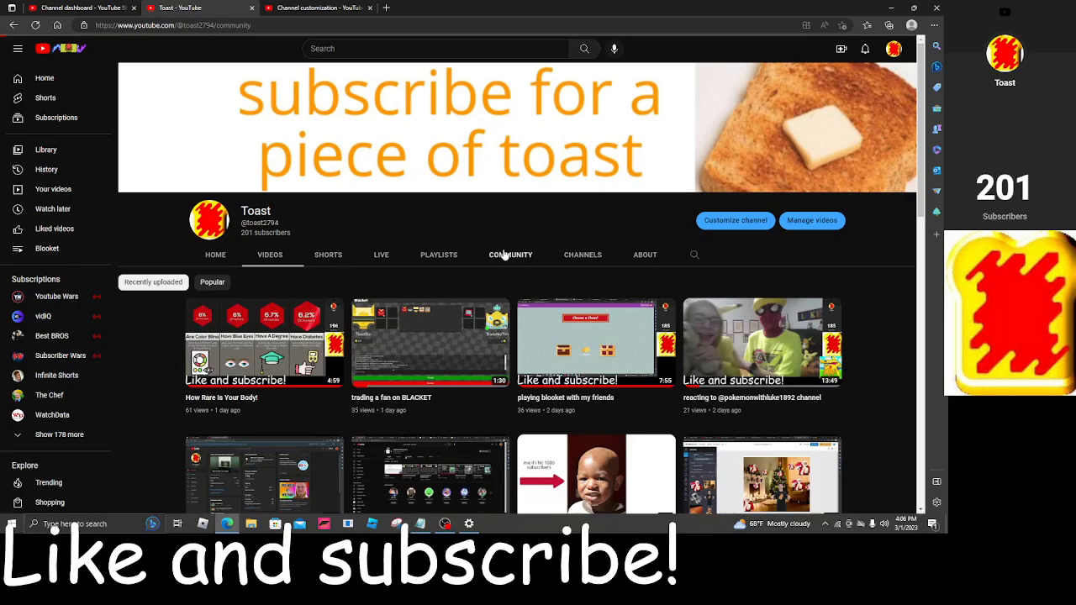
{"action": "left_click", "coordinate": [511, 256]}
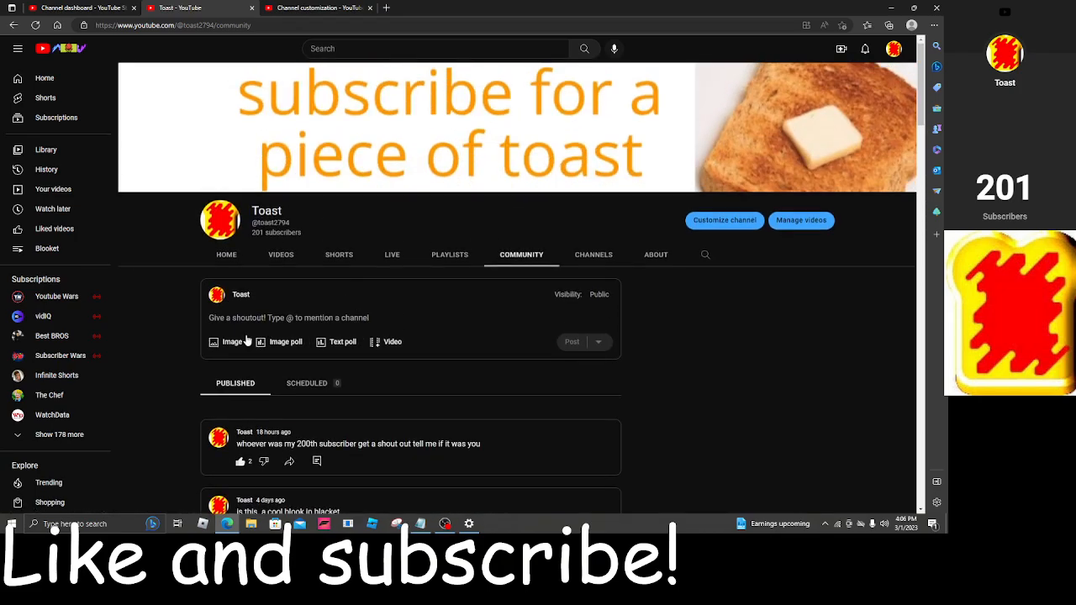
{"action": "mouse_move", "coordinate": [674, 225]}
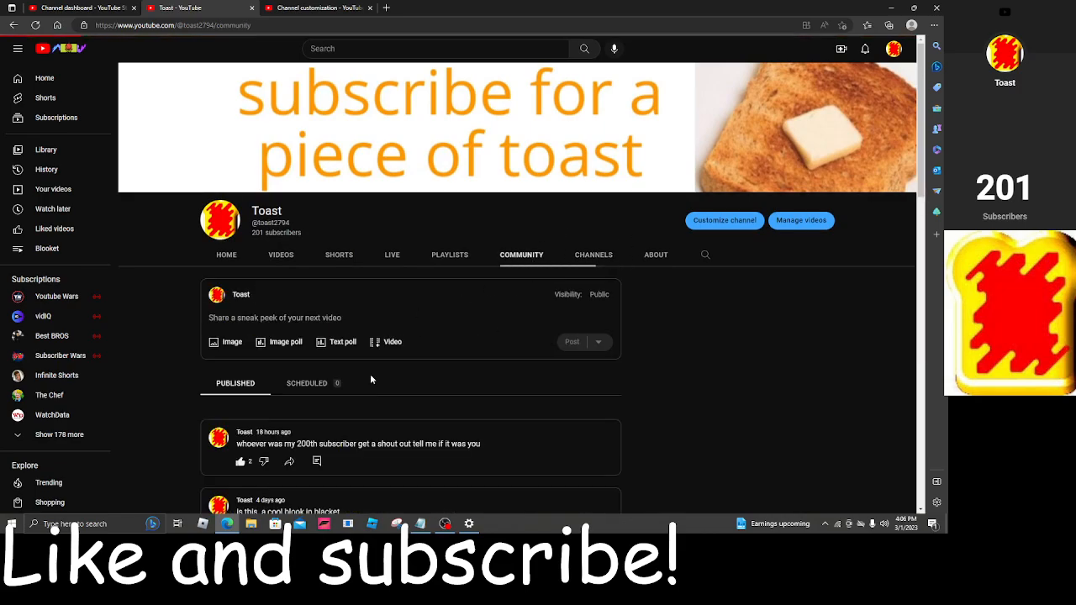
{"action": "scroll", "scroll_direction": "down", "scroll_amount": 3}
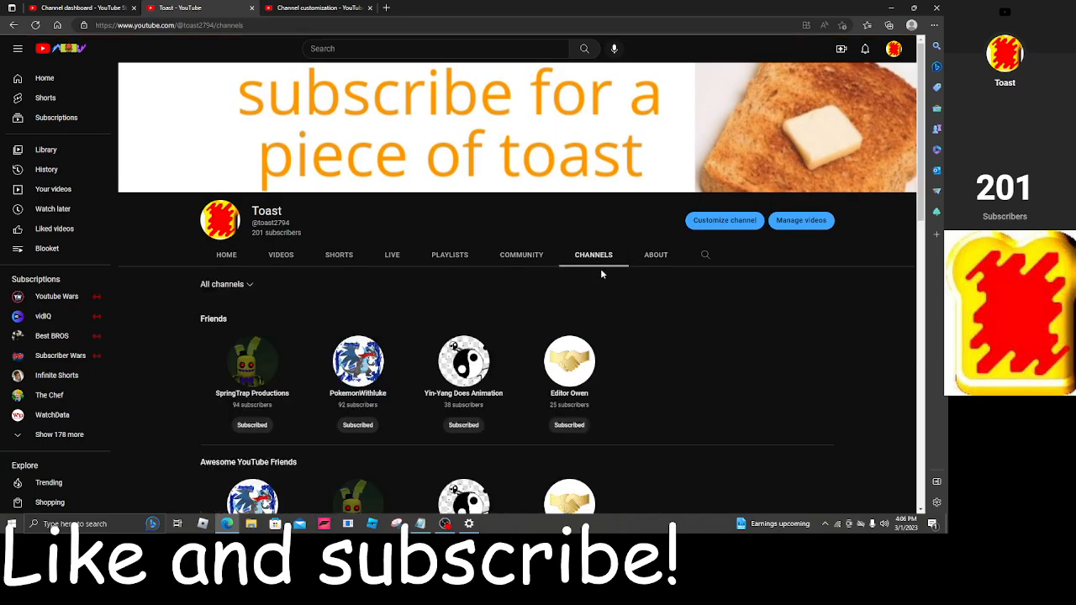
{"action": "left_click", "coordinate": [655, 256]}
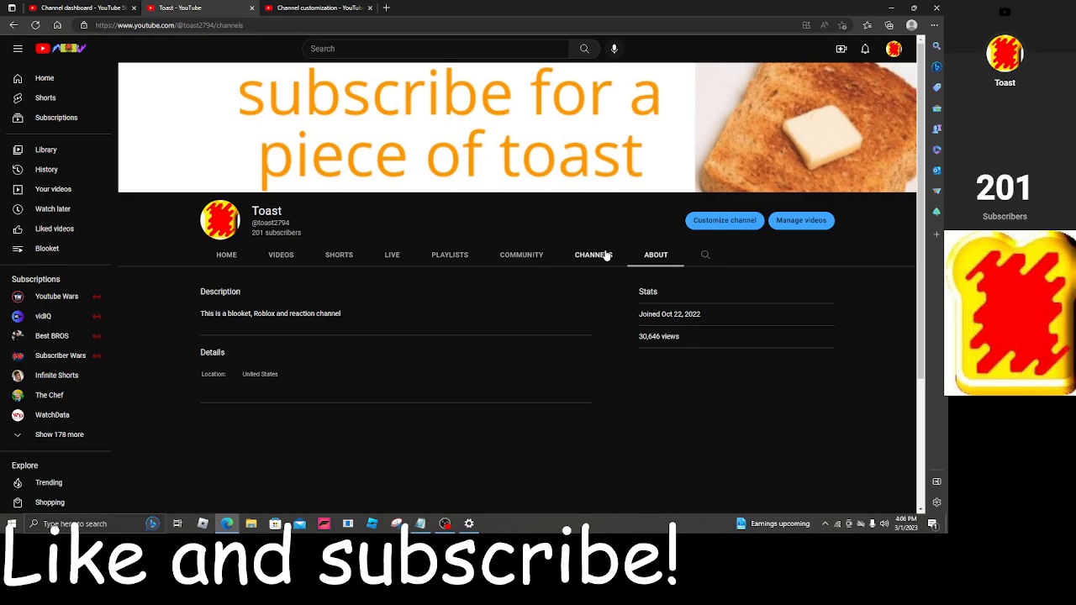
{"action": "left_click", "coordinate": [593, 255]}
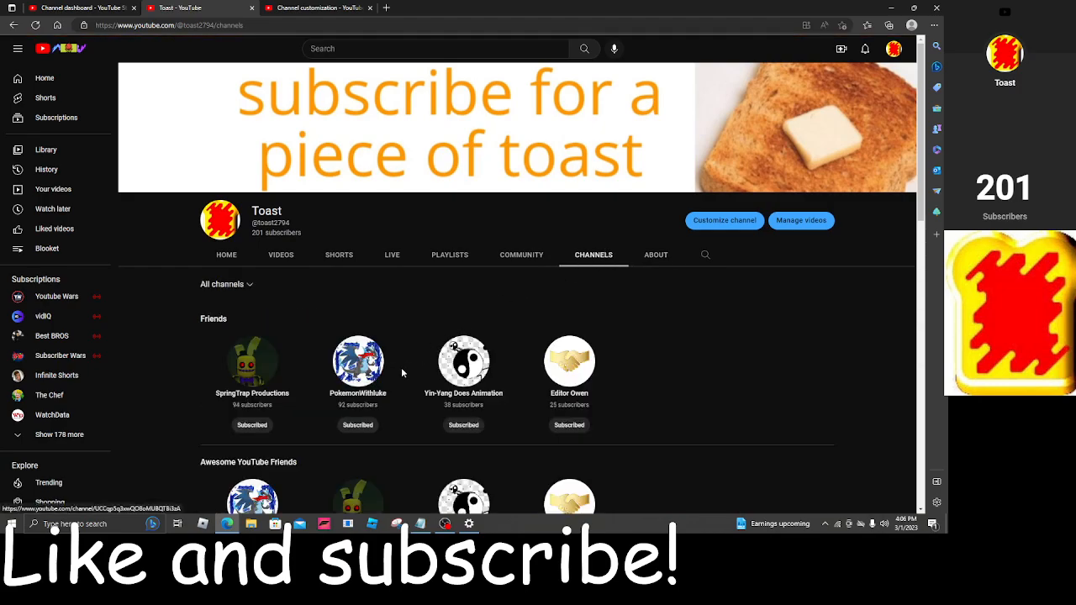
{"action": "mouse_move", "coordinate": [568, 361]}
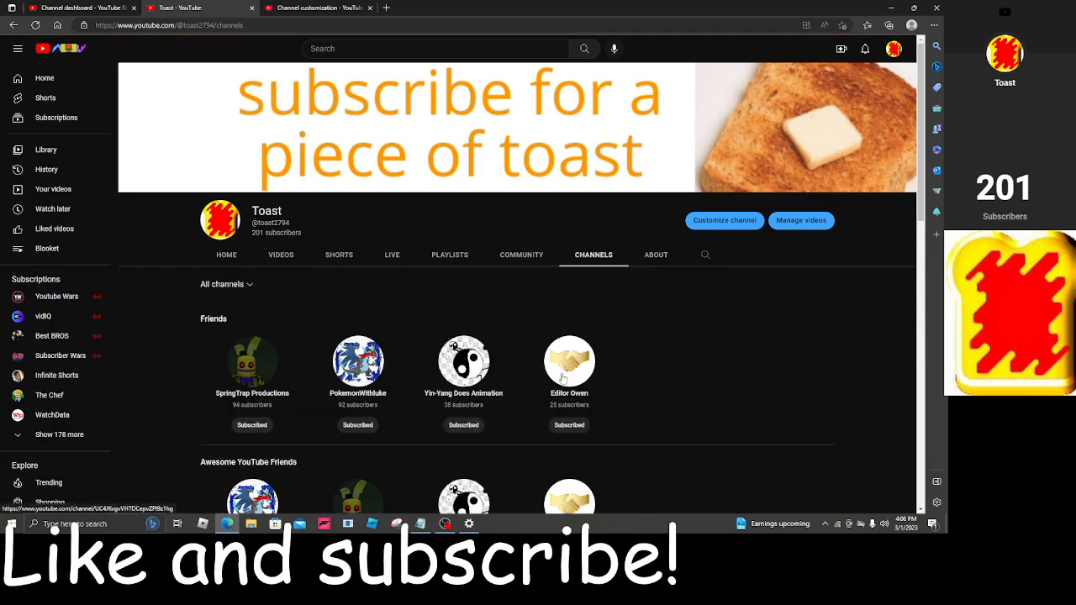
{"action": "left_click", "coordinate": [568, 360]}
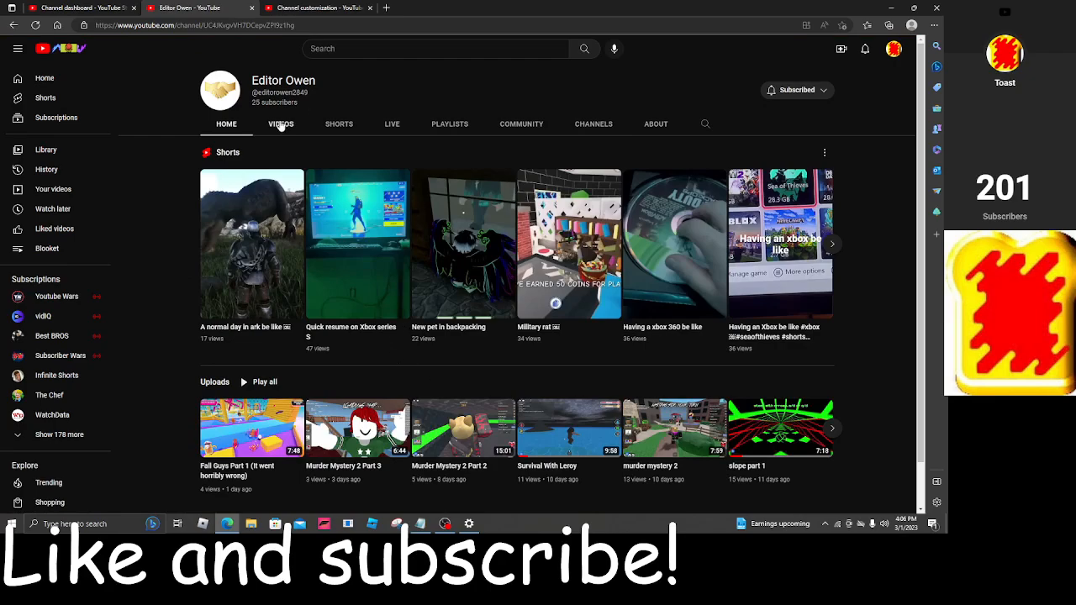
{"action": "left_click", "coordinate": [280, 124]}
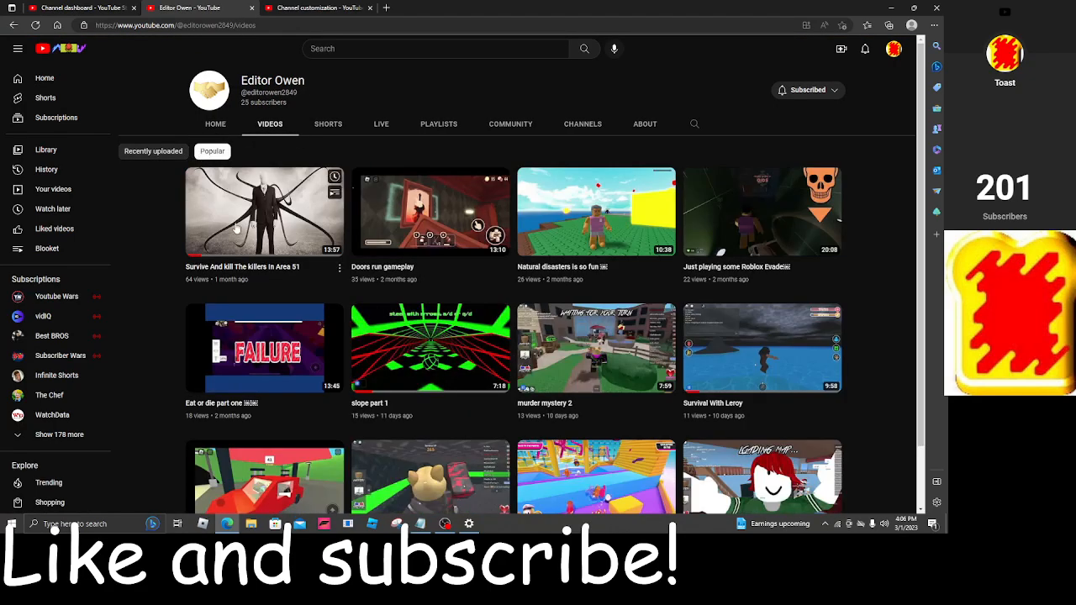
{"action": "mouse_move", "coordinate": [264, 212]}
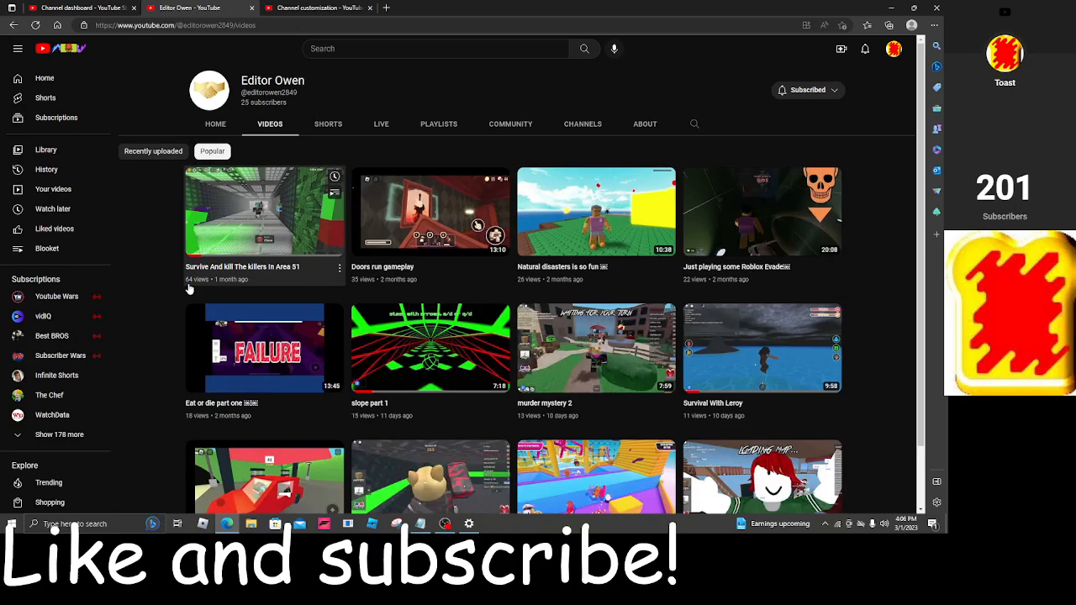
{"action": "left_click", "coordinate": [264, 212]}
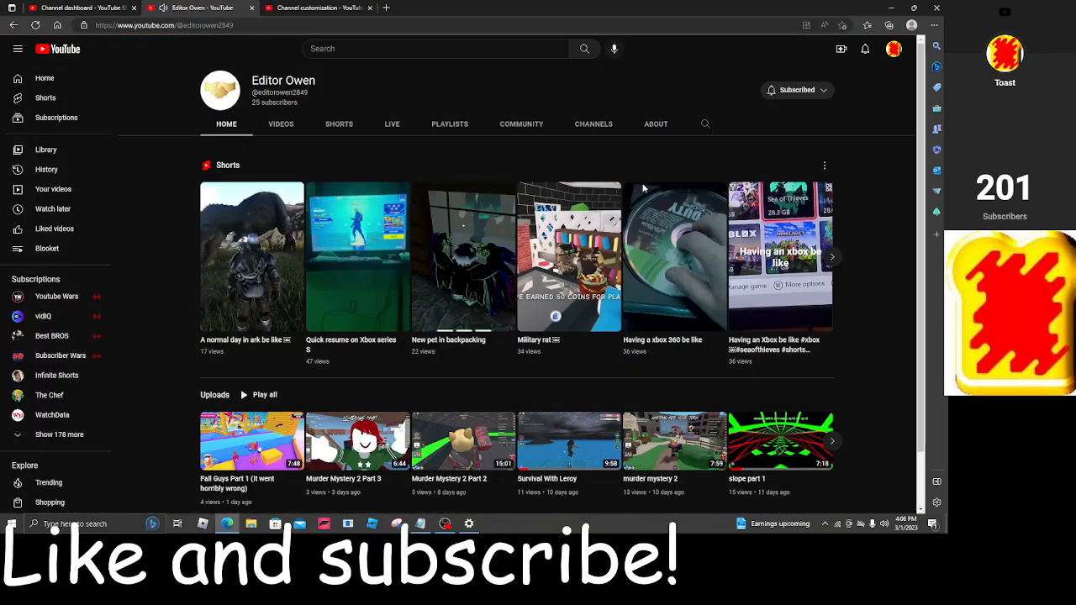
{"action": "left_click", "coordinate": [594, 124]}
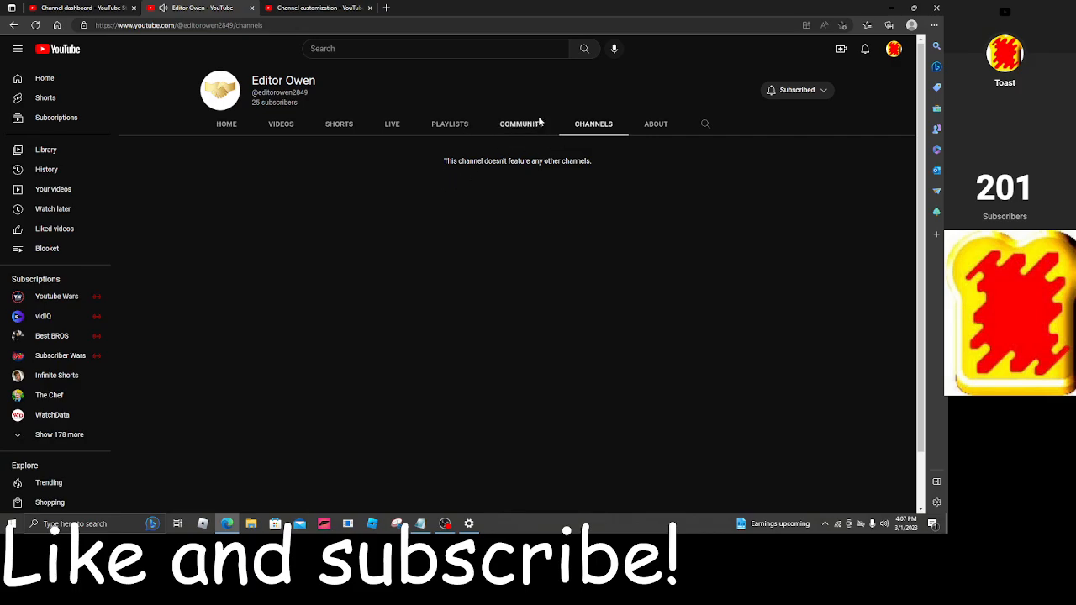
{"action": "left_click", "coordinate": [655, 124]}
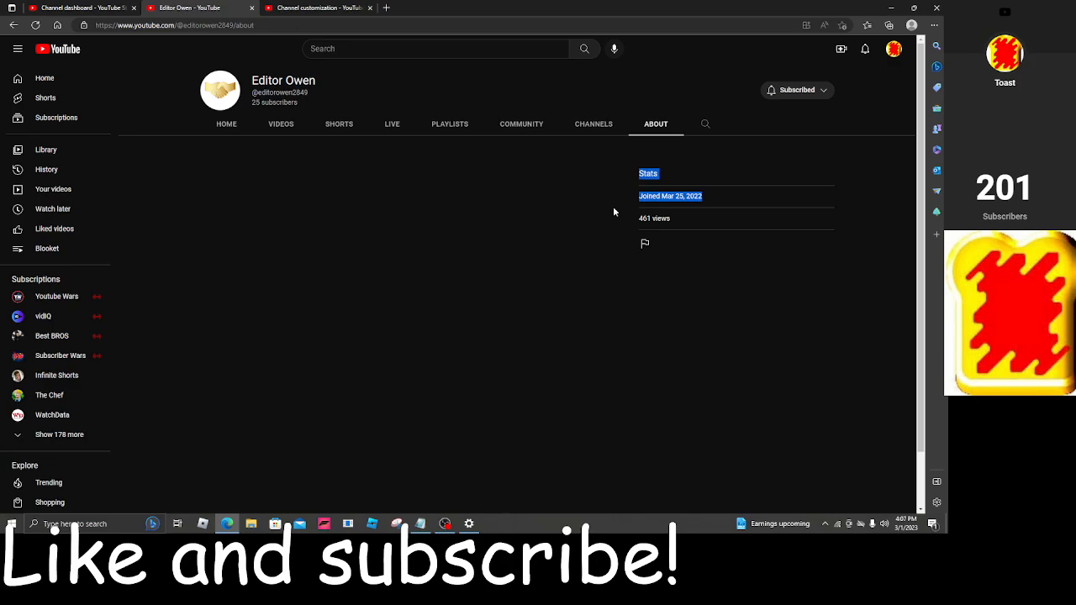
{"action": "left_click", "coordinate": [797, 91]}
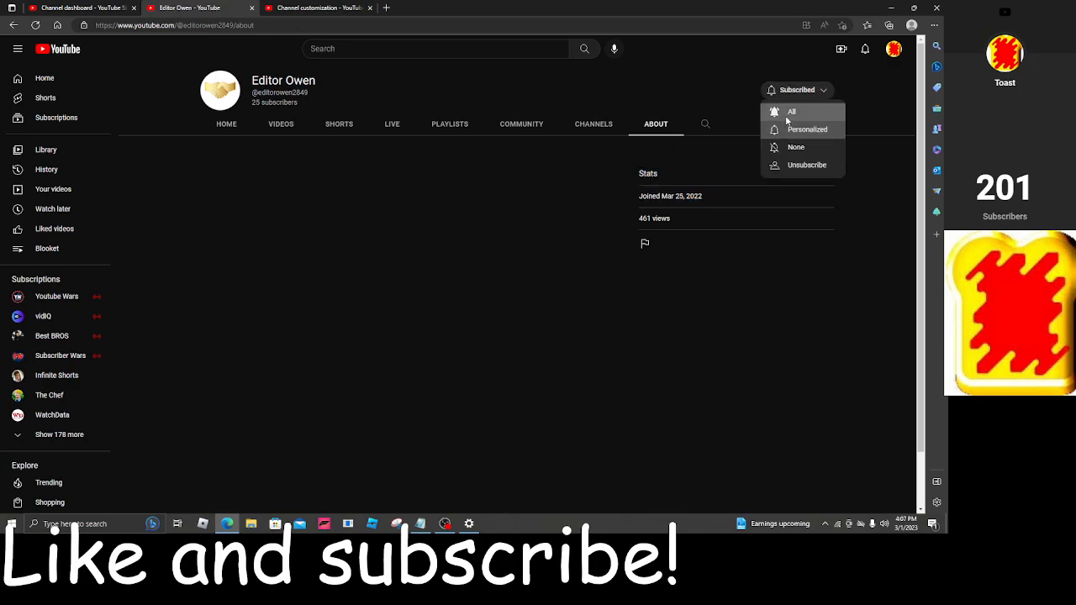
{"action": "left_click", "coordinate": [339, 125]}
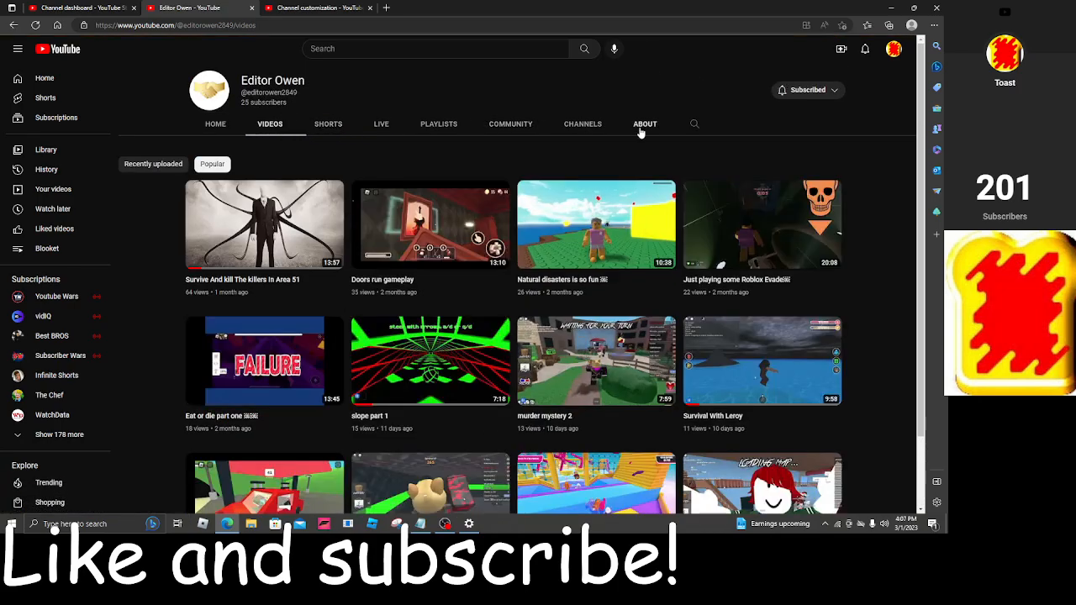
{"action": "left_click", "coordinate": [581, 125]}
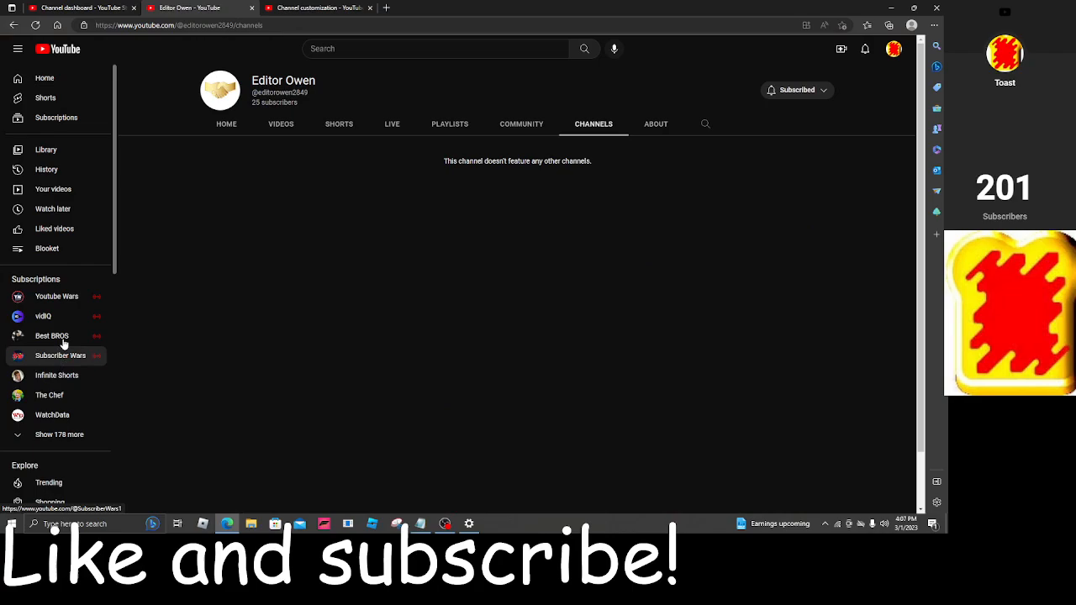
{"action": "left_click", "coordinate": [17, 48]}
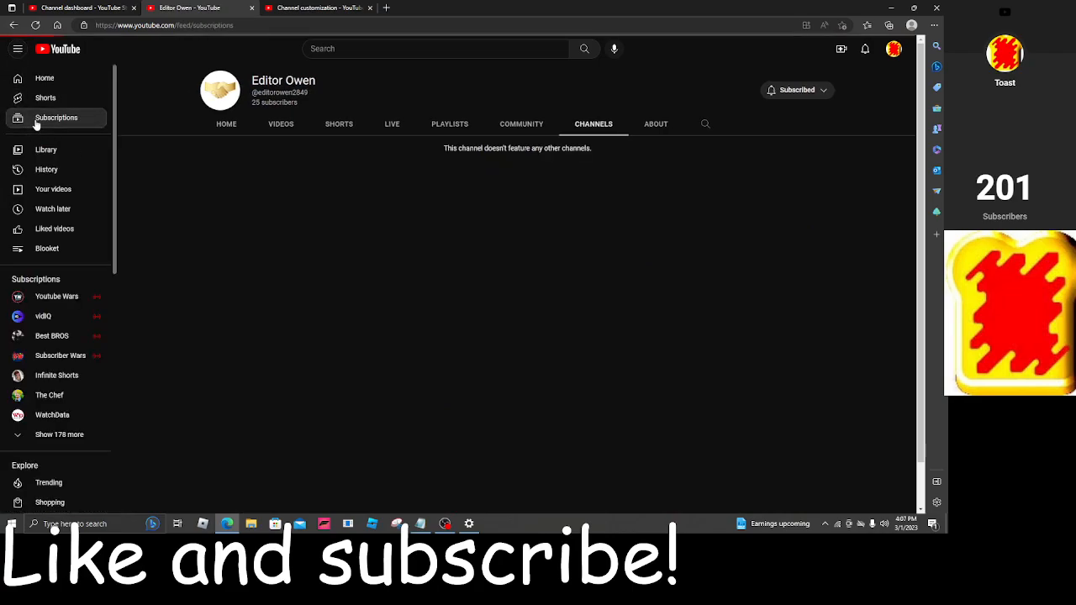
{"action": "left_click", "coordinate": [47, 150]}
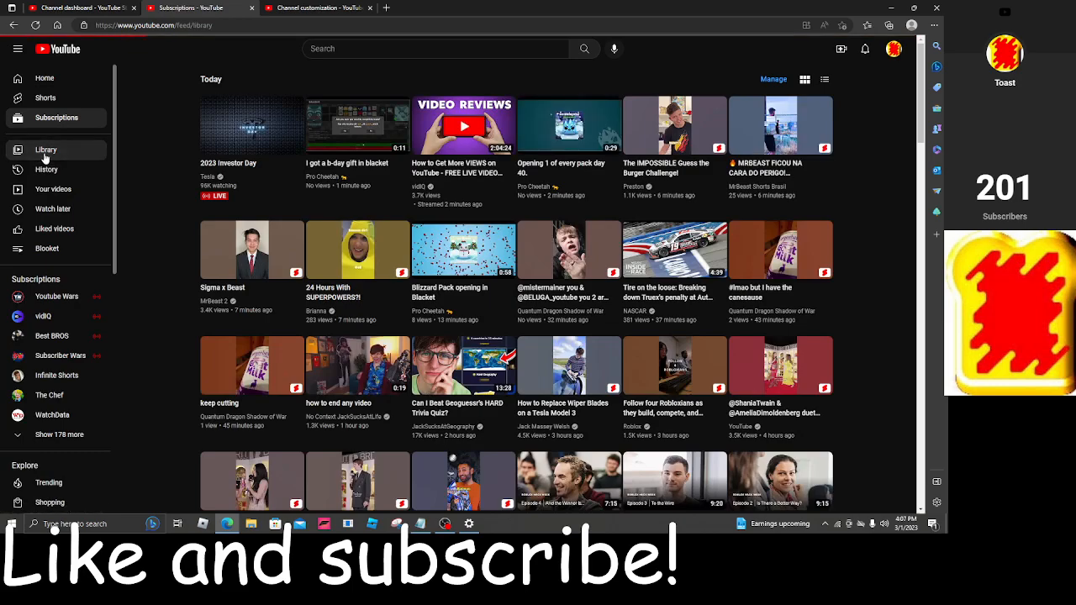
{"action": "left_click", "coordinate": [47, 149]}
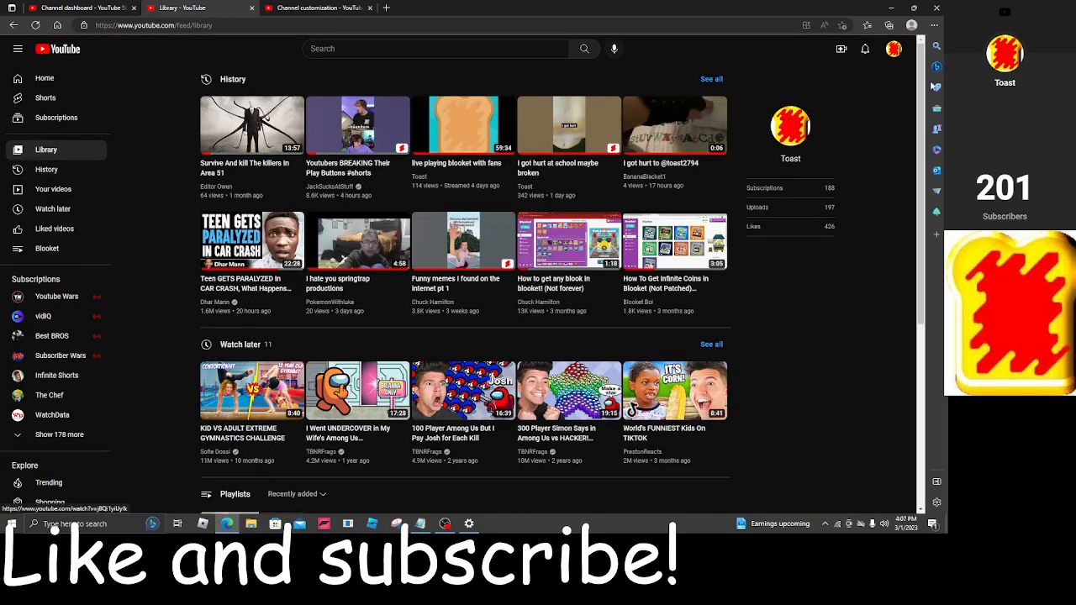
{"action": "left_click", "coordinate": [894, 48]}
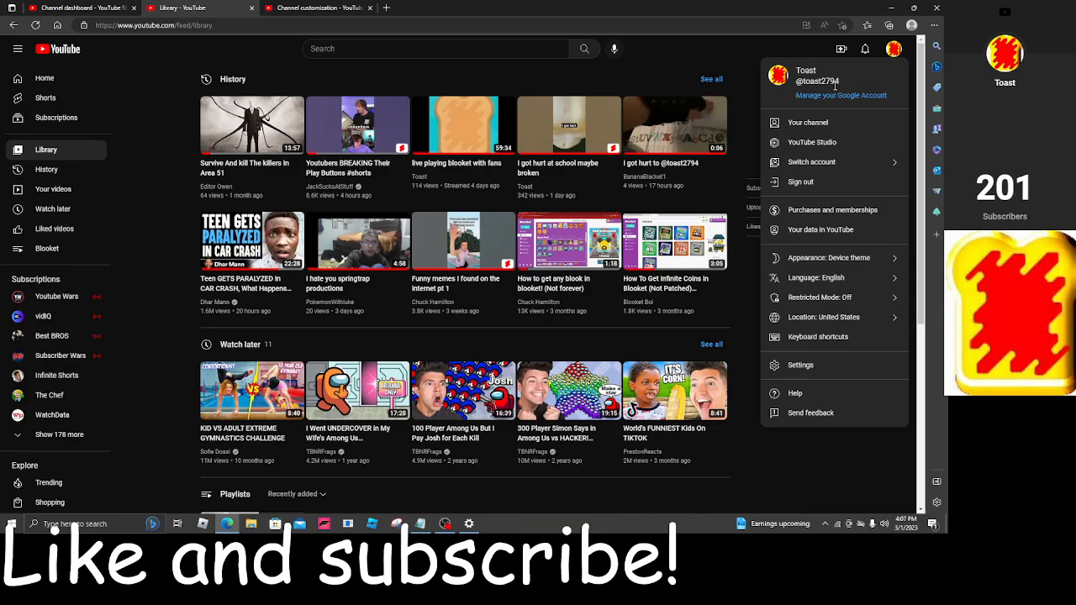
{"action": "left_click", "coordinate": [807, 121]}
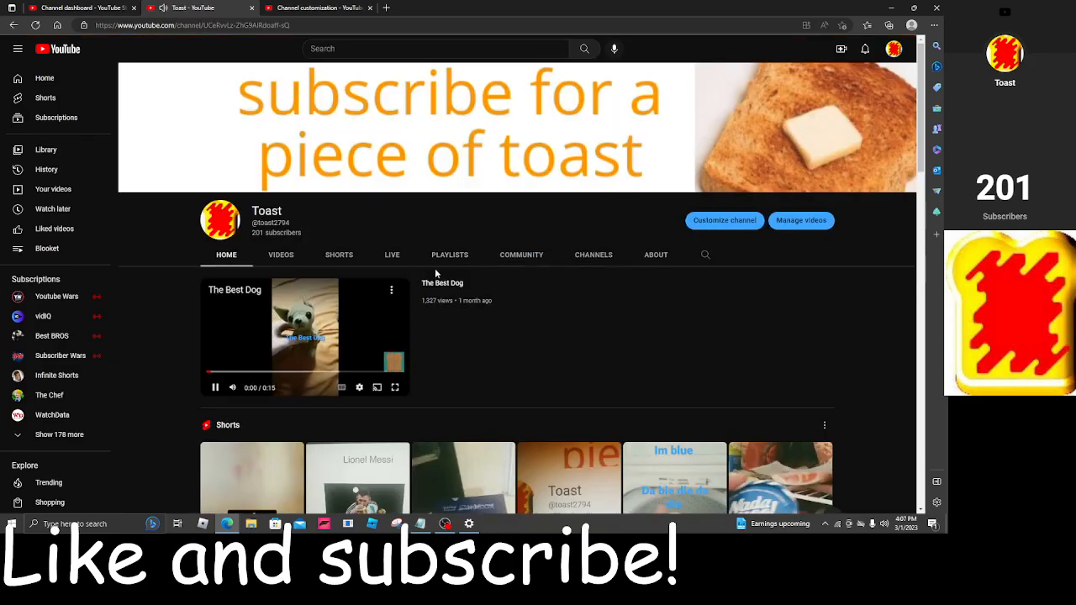
{"action": "left_click", "coordinate": [594, 255]}
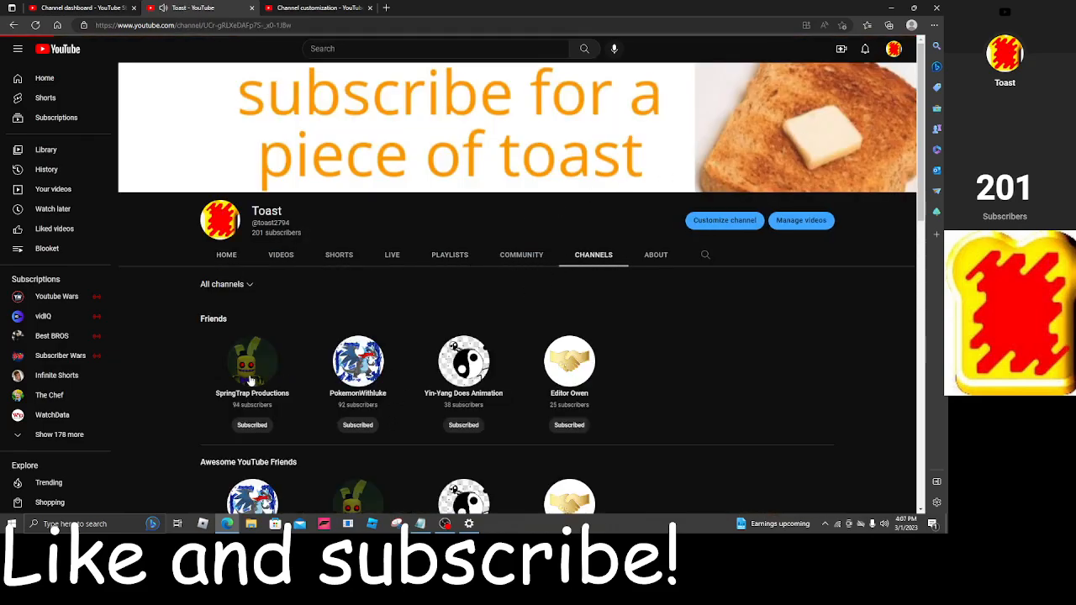
Browse SpringTrap Productions' community posts, videos, playlists and popular videos.
{"action": "left_click", "coordinate": [253, 361]}
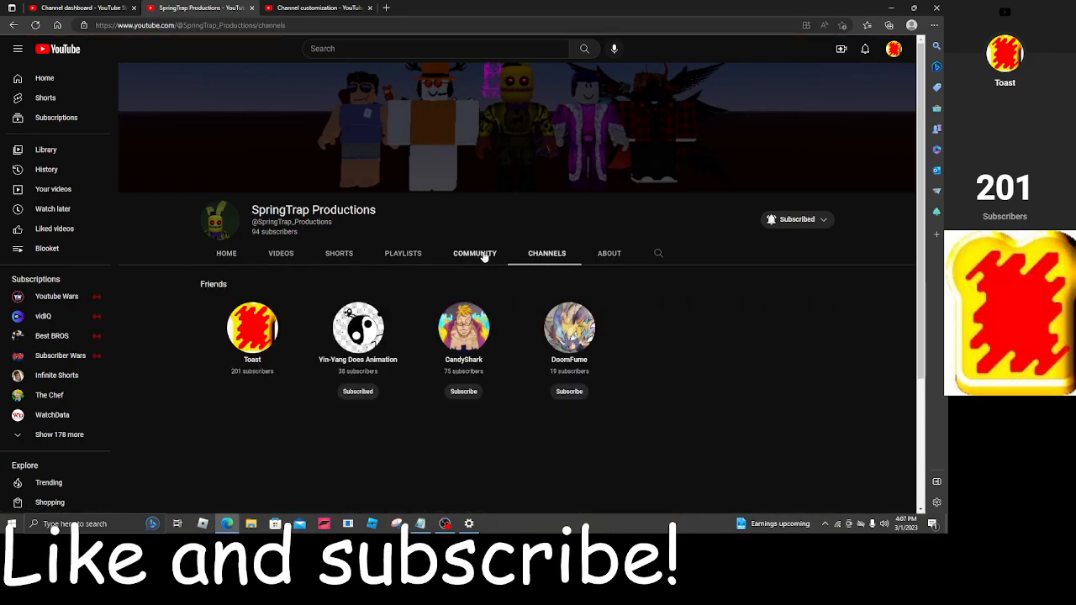
{"action": "left_click", "coordinate": [474, 252]}
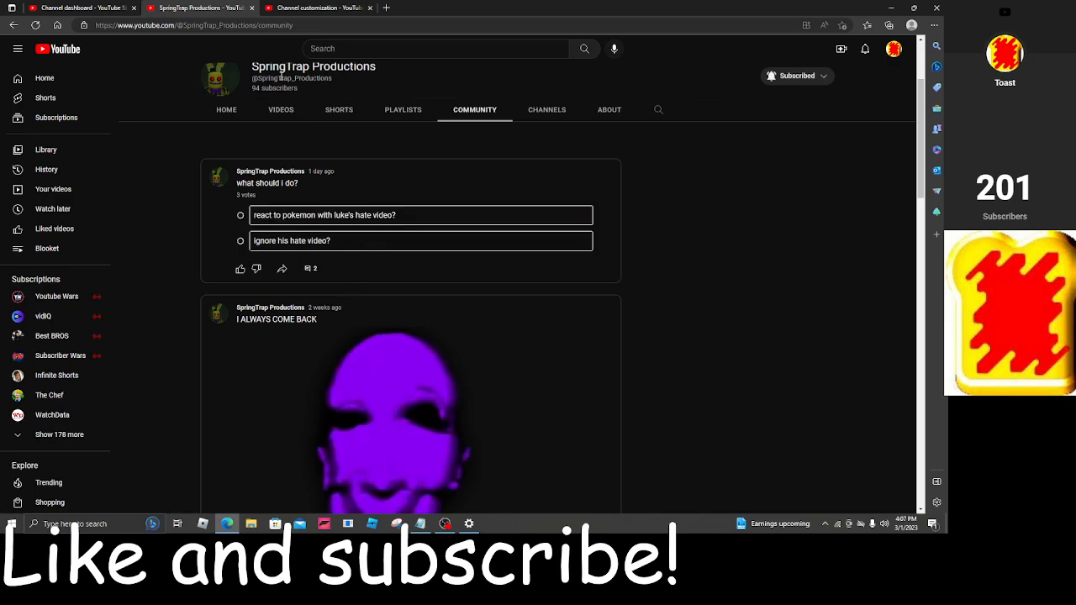
{"action": "left_click", "coordinate": [281, 109]}
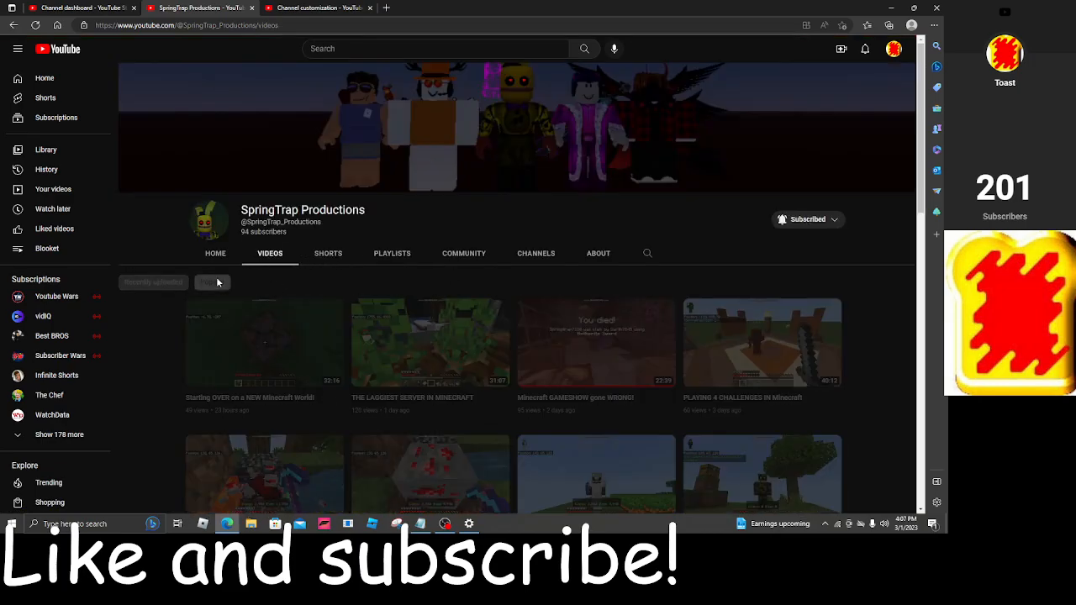
{"action": "left_click", "coordinate": [403, 252]}
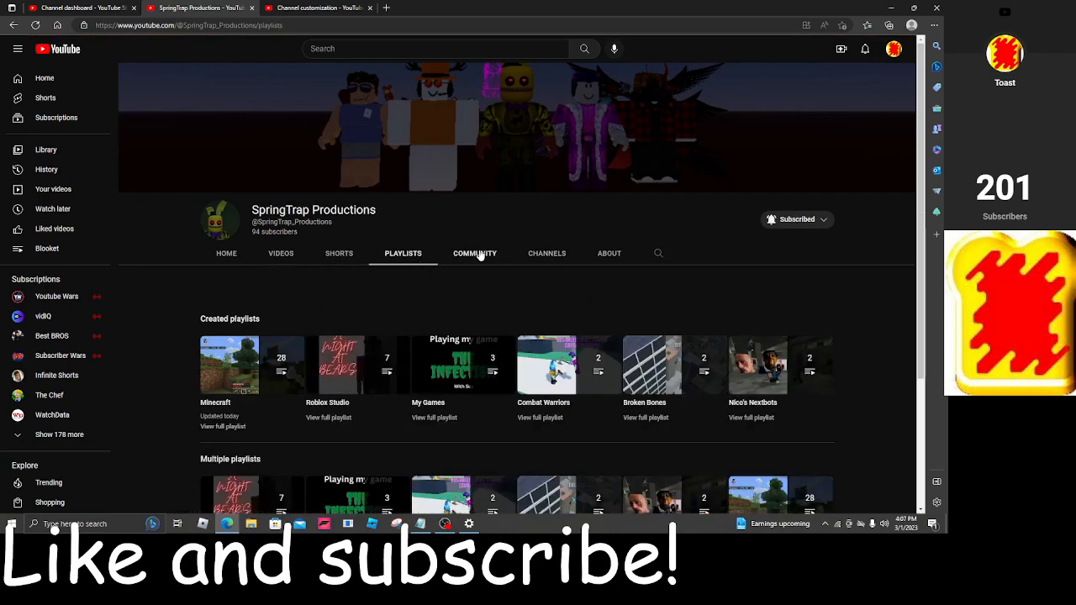
{"action": "left_click", "coordinate": [474, 252]}
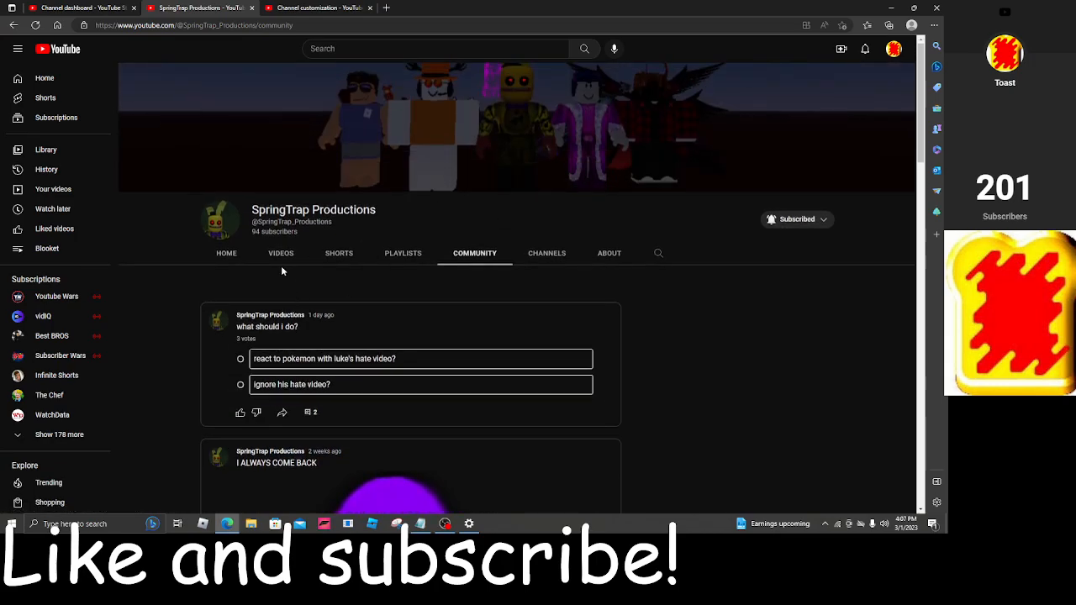
{"action": "left_click", "coordinate": [268, 252]}
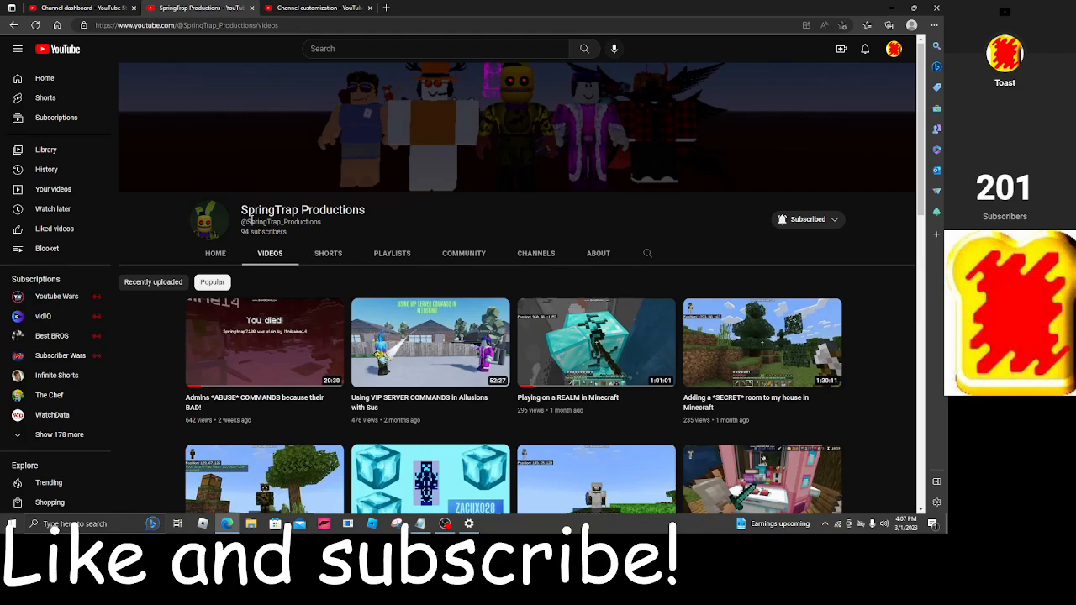
{"action": "mouse_move", "coordinate": [534, 253]}
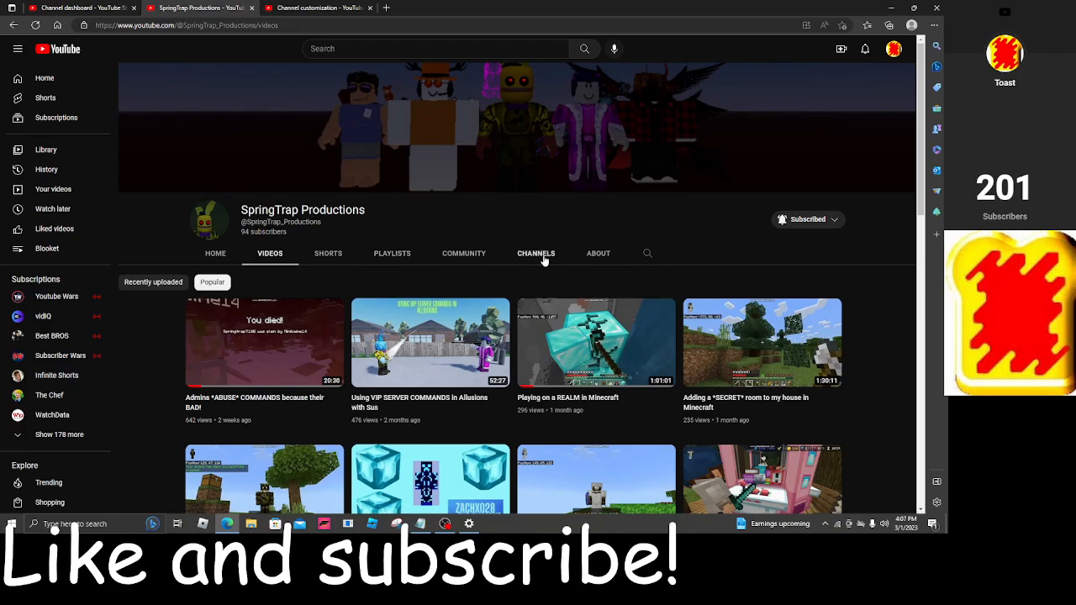
{"action": "left_click", "coordinate": [536, 253]}
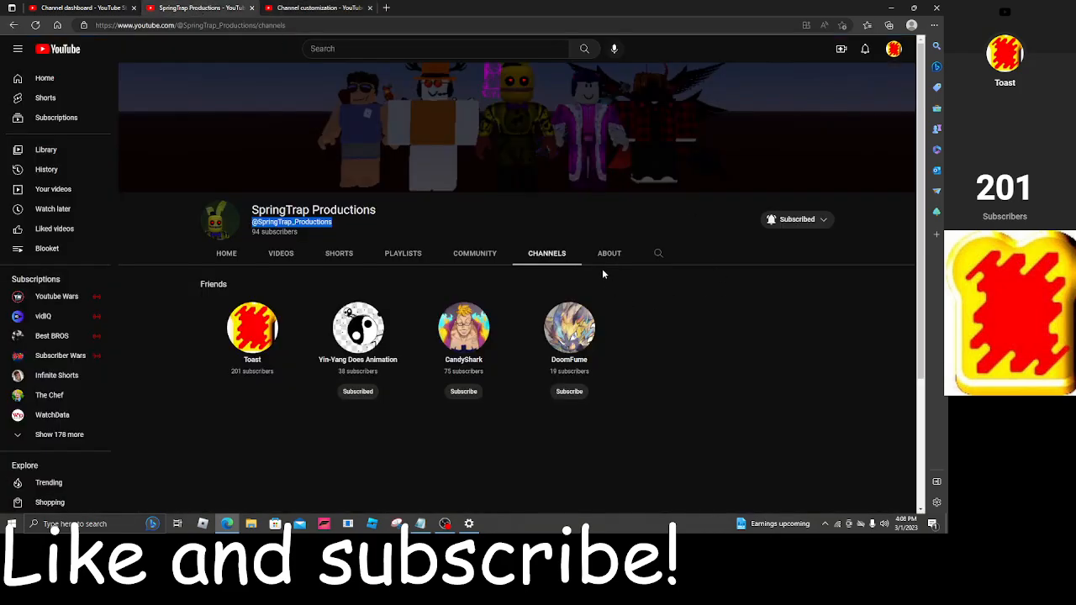
{"action": "left_click", "coordinate": [279, 252]}
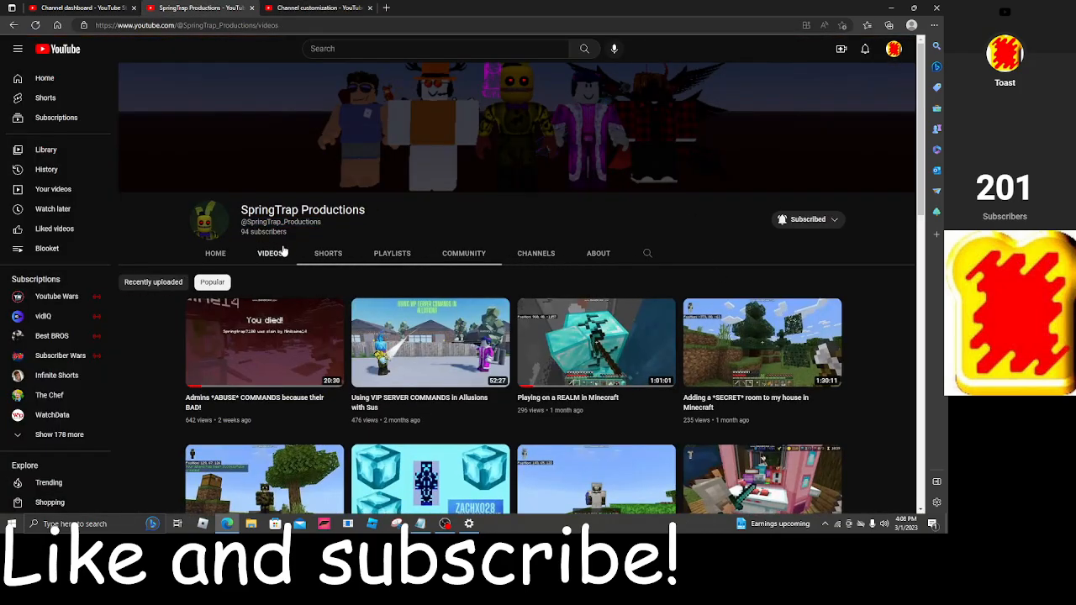
{"action": "left_click", "coordinate": [225, 253]}
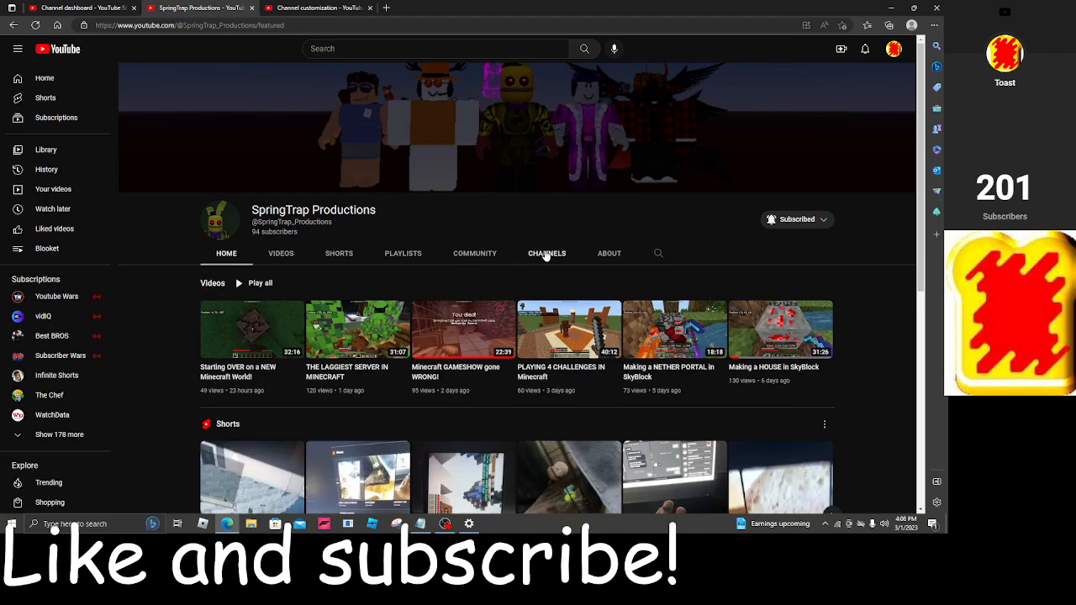
{"action": "left_click", "coordinate": [894, 49]}
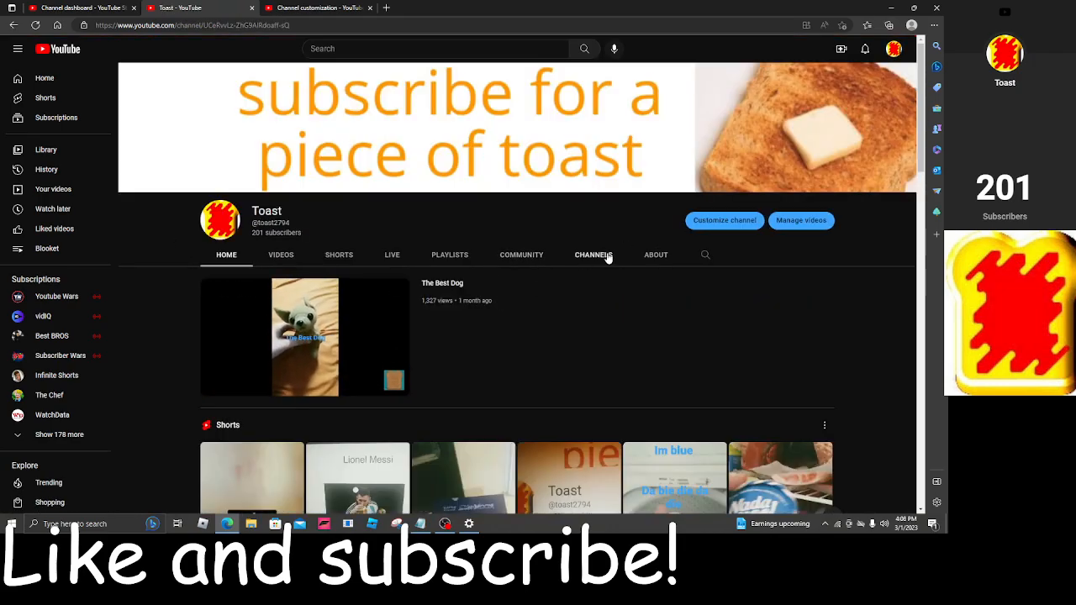
Review Toast's featured channel sections, then view Branding and Basic info in channel customization.
{"action": "left_click", "coordinate": [594, 255]}
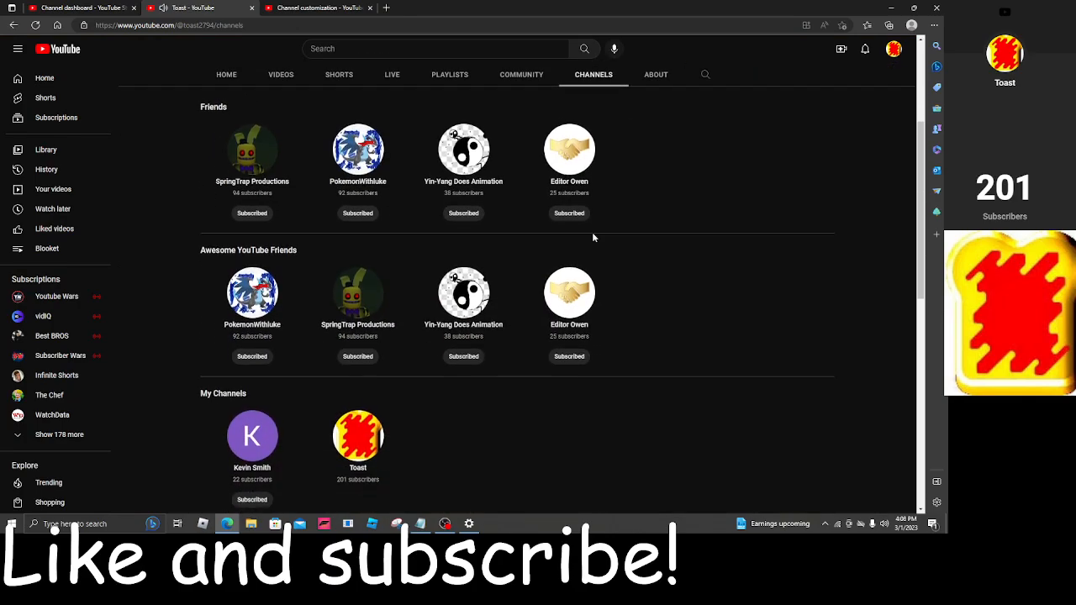
{"action": "scroll", "scroll_direction": "down", "scroll_amount": 3}
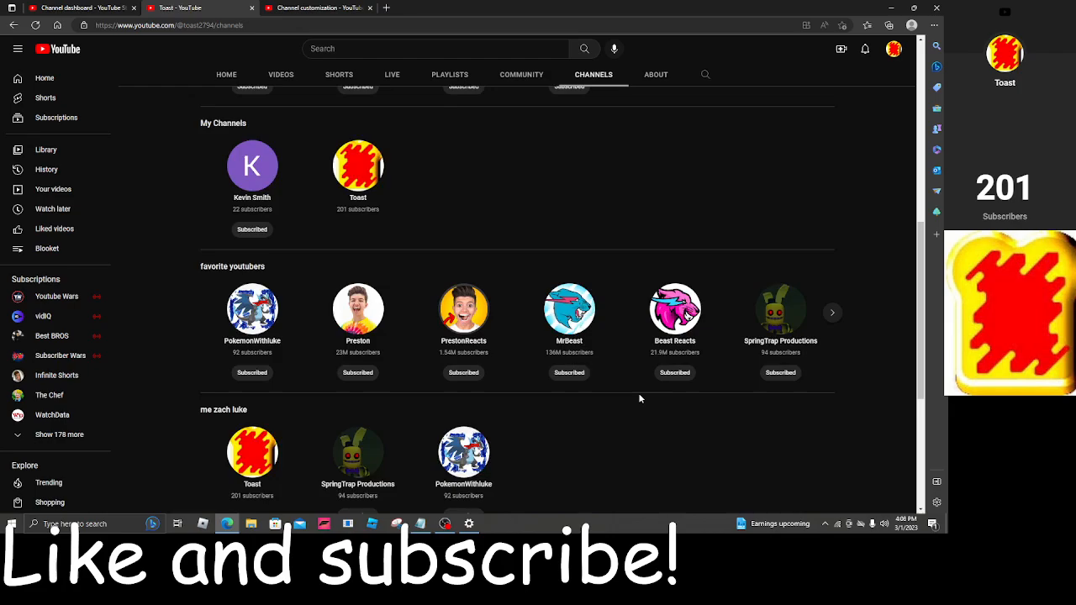
{"action": "scroll", "scroll_direction": "up", "scroll_amount": 3}
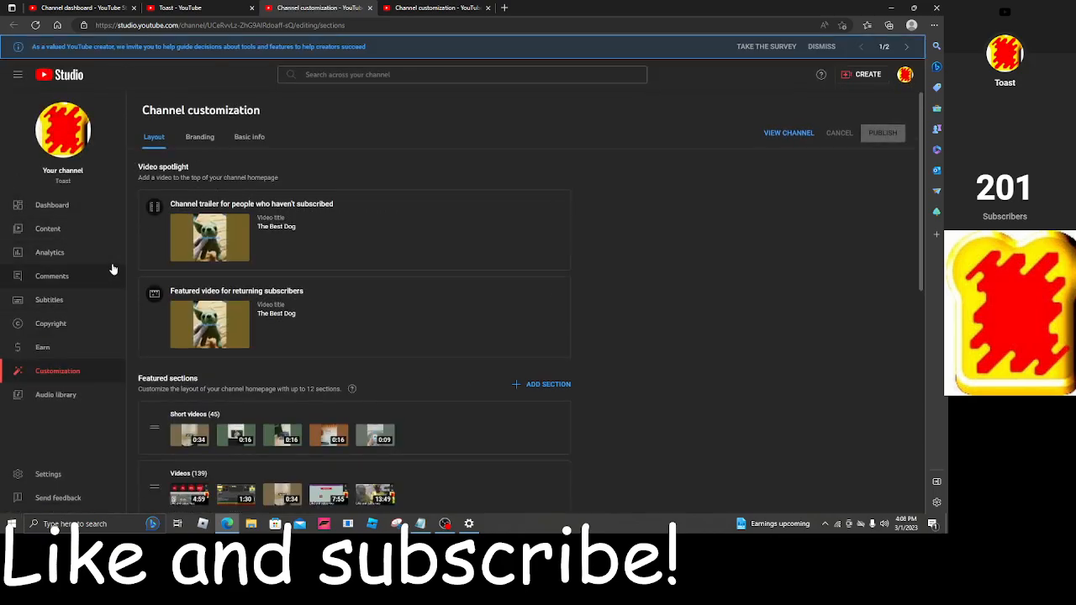
{"action": "left_click", "coordinate": [198, 138]}
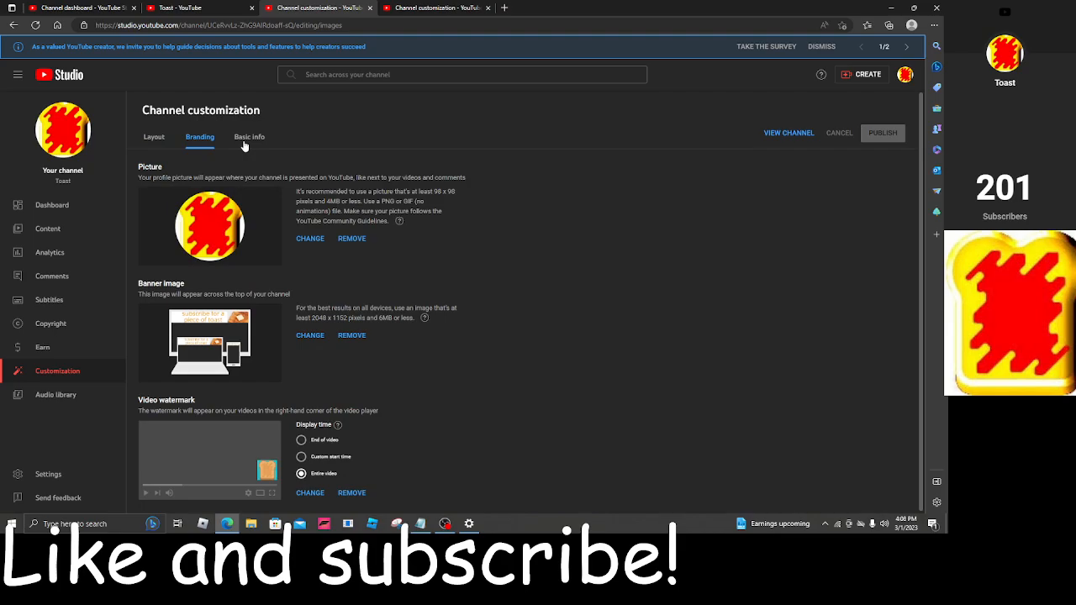
{"action": "left_click", "coordinate": [248, 138]}
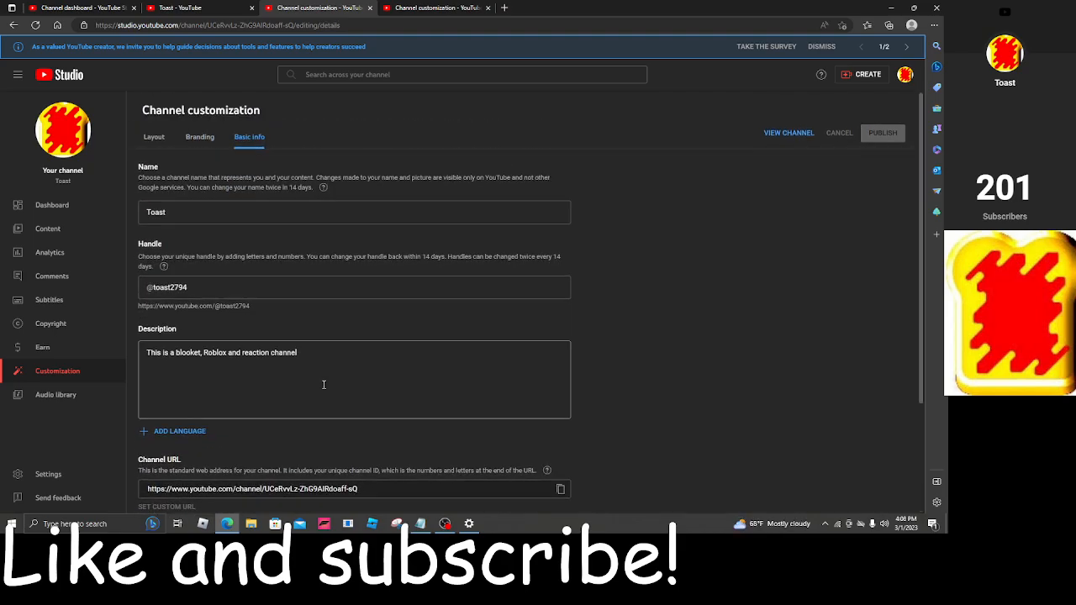
Visit the Content, Analytics and Comments pages from the Studio sidebar.
{"action": "left_click", "coordinate": [47, 229]}
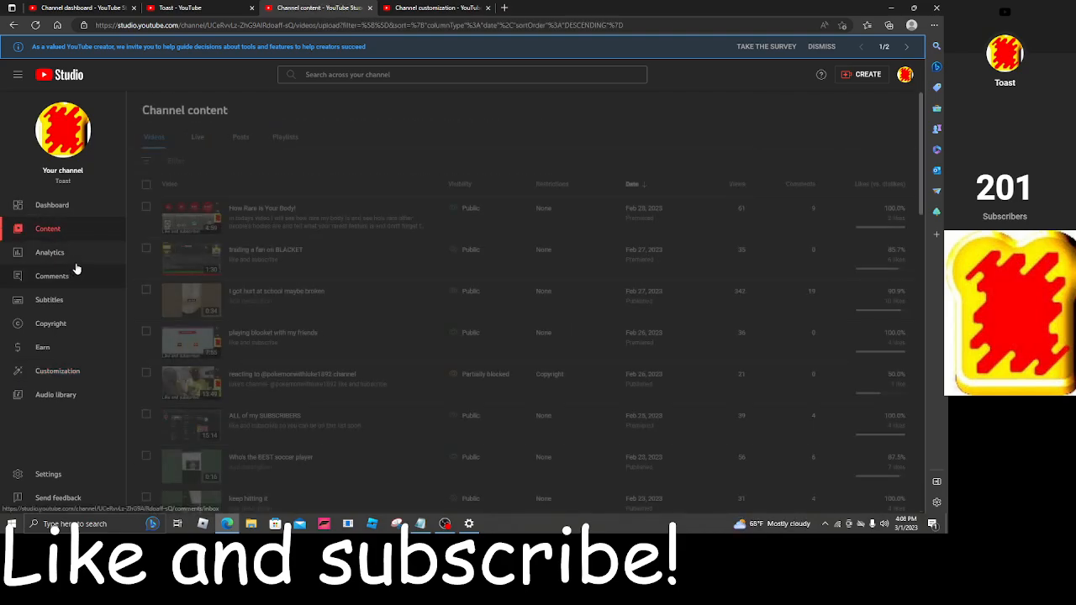
{"action": "left_click", "coordinate": [51, 252]}
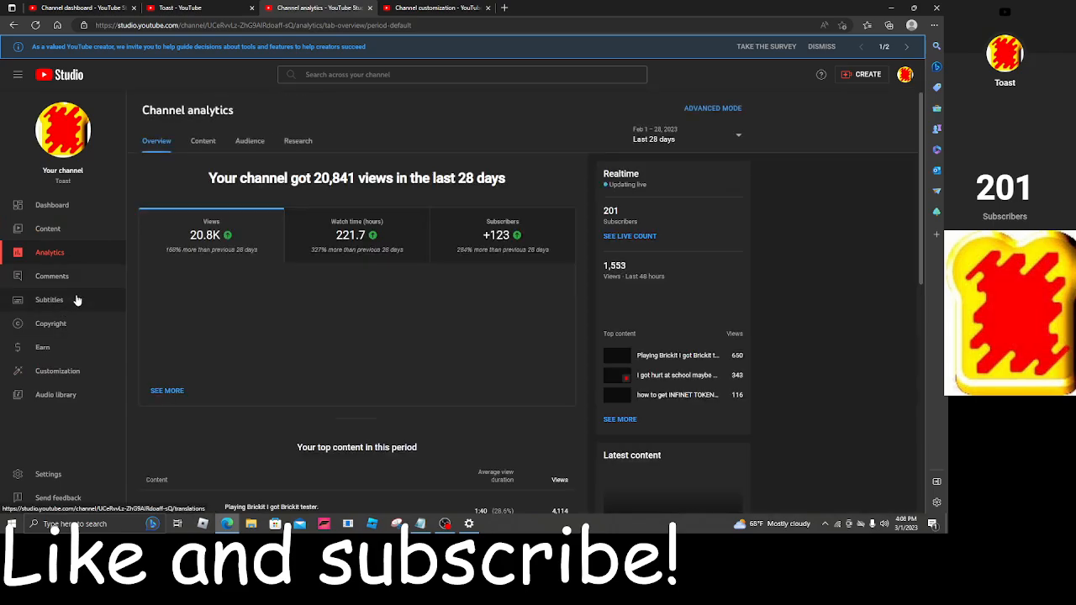
{"action": "left_click", "coordinate": [50, 275]}
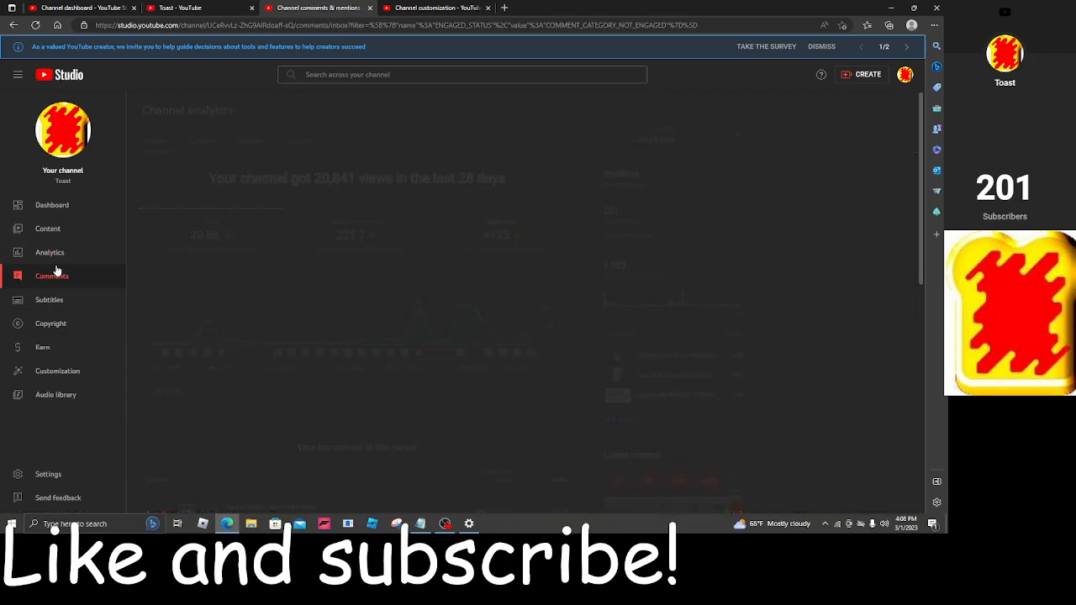
{"action": "left_click", "coordinate": [50, 276]}
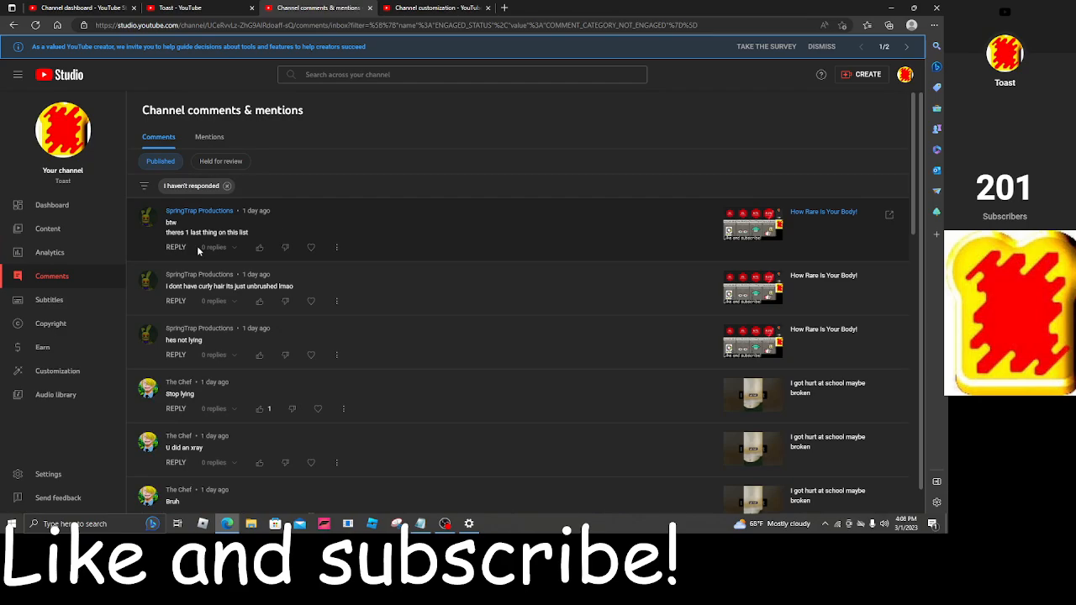
{"action": "mouse_move", "coordinate": [75, 299]}
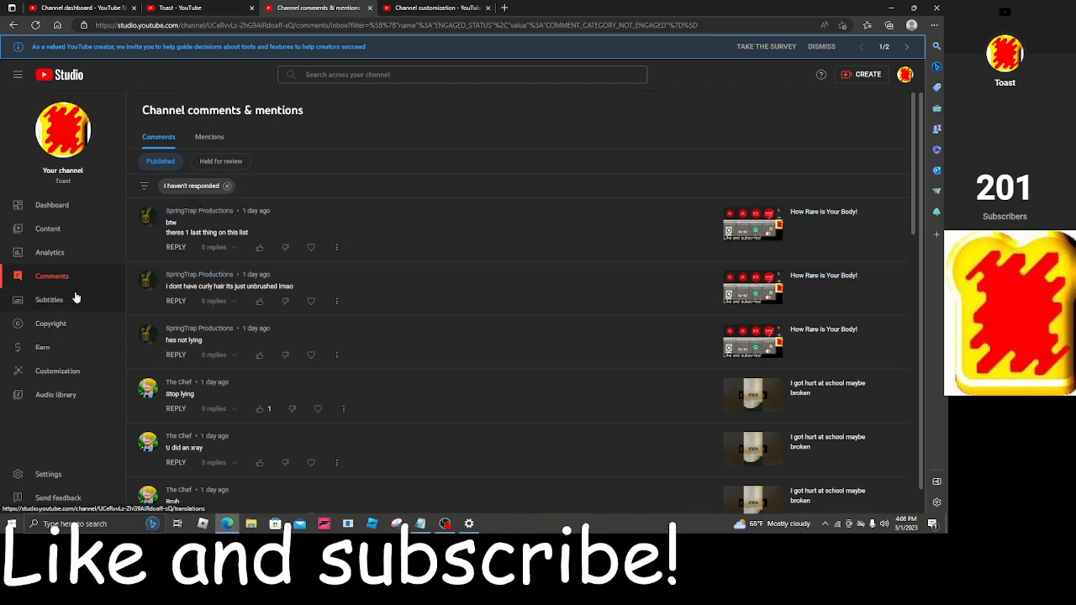
Visit Subtitles, Copyright and Analytics, ending on the empty copyright removal requests page.
{"action": "left_click", "coordinate": [49, 299]}
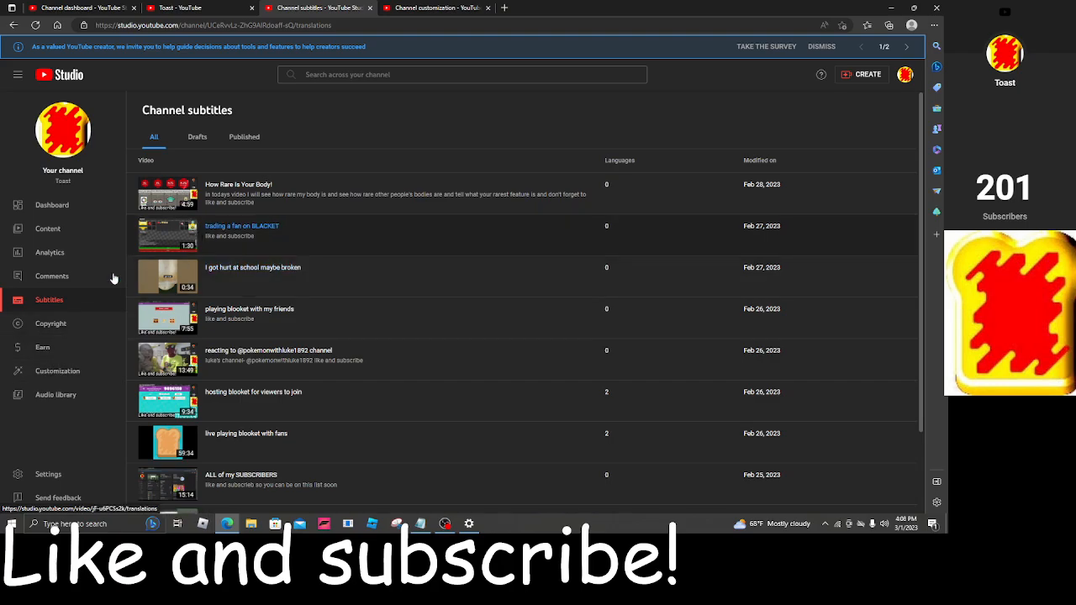
{"action": "left_click", "coordinate": [51, 322]}
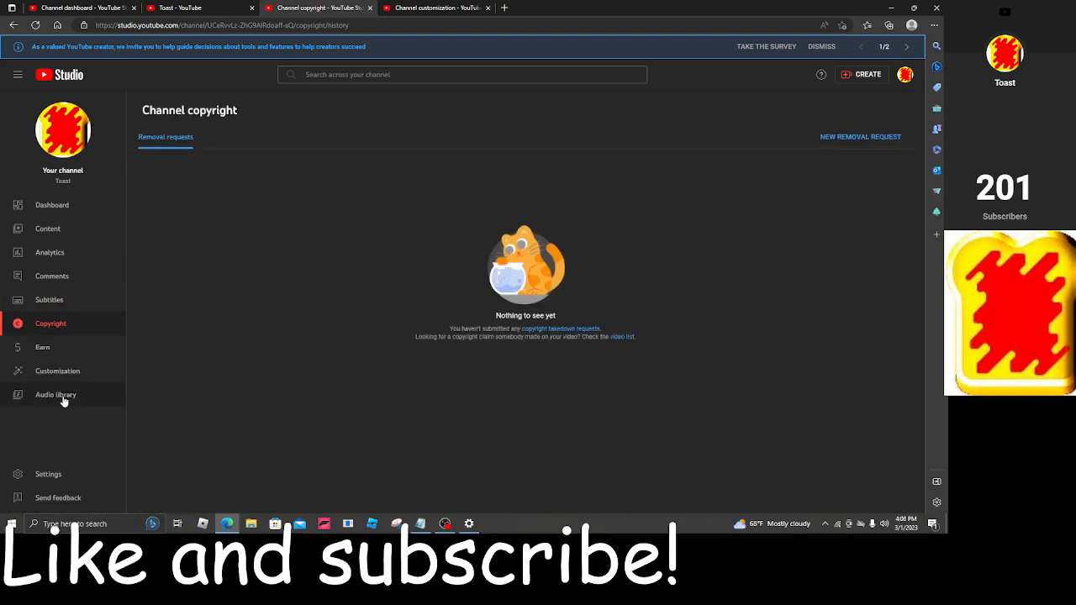
{"action": "mouse_move", "coordinate": [91, 478]}
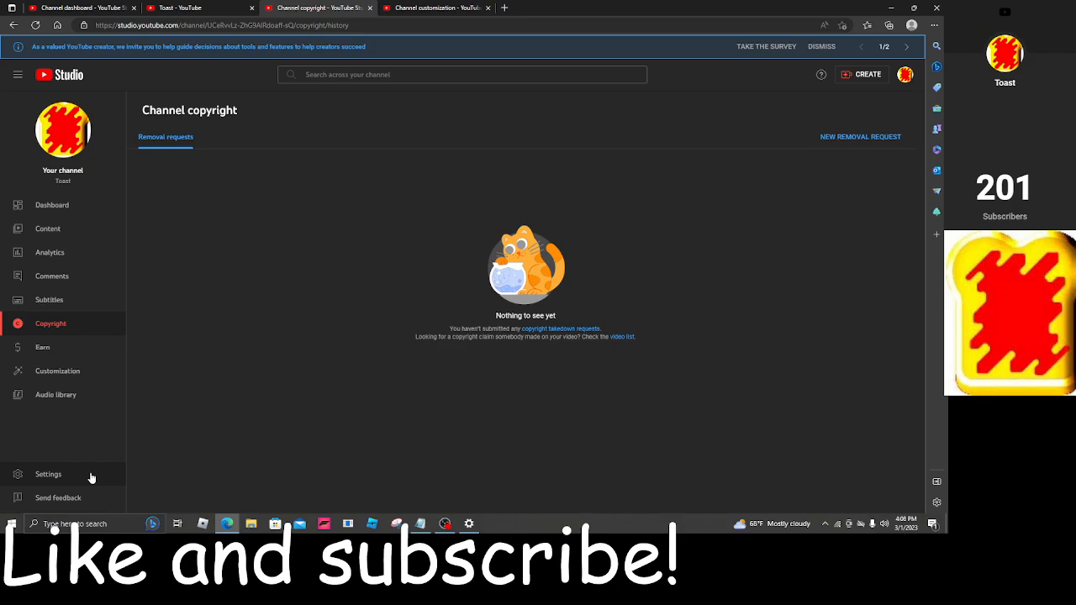
{"action": "mouse_move", "coordinate": [58, 256]}
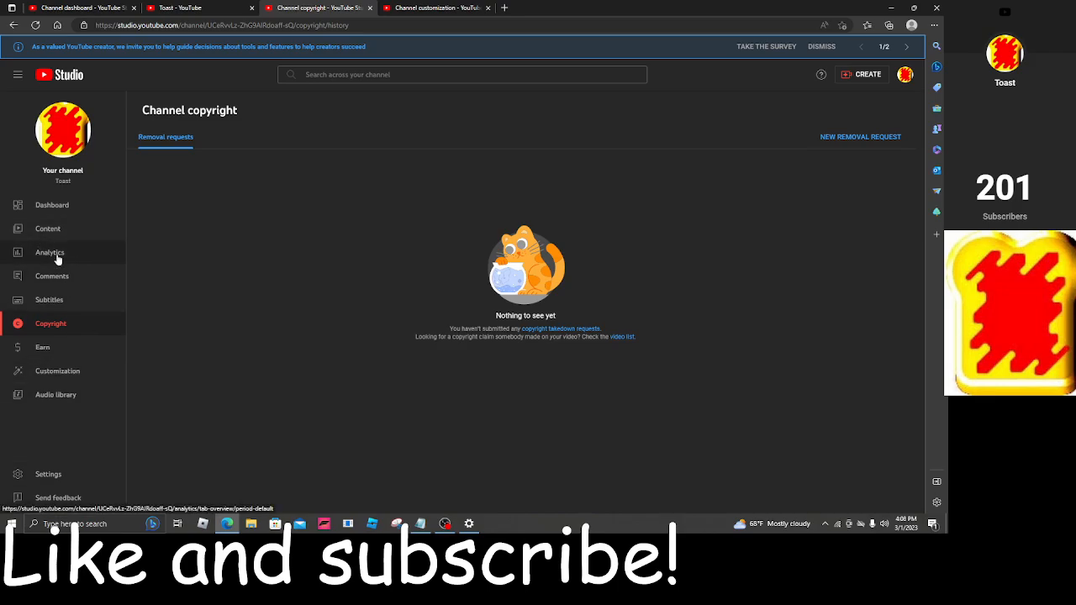
{"action": "left_click", "coordinate": [48, 252]}
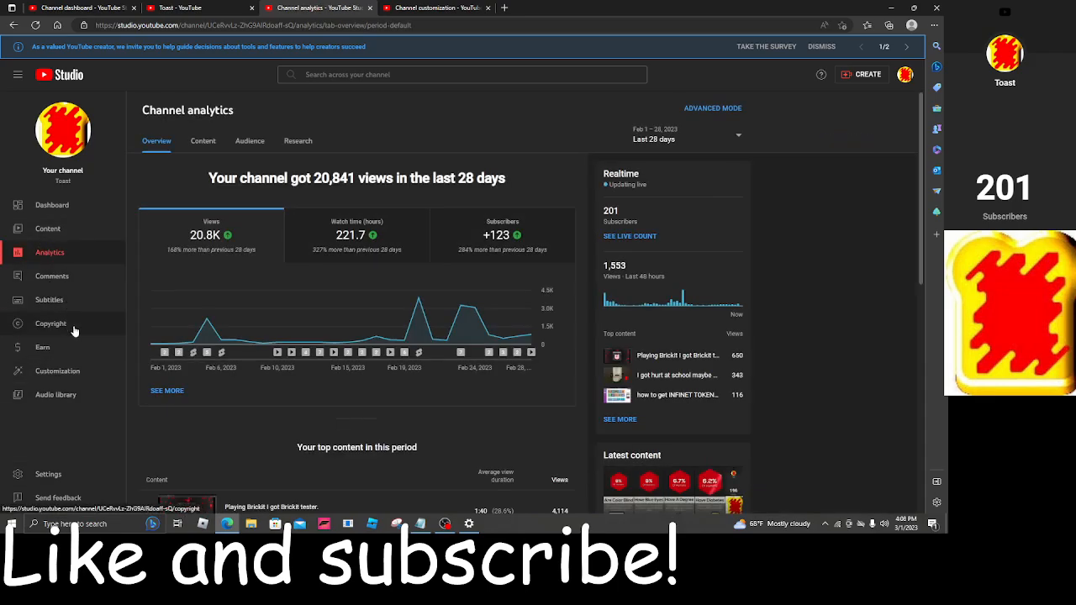
{"action": "left_click", "coordinate": [50, 323]}
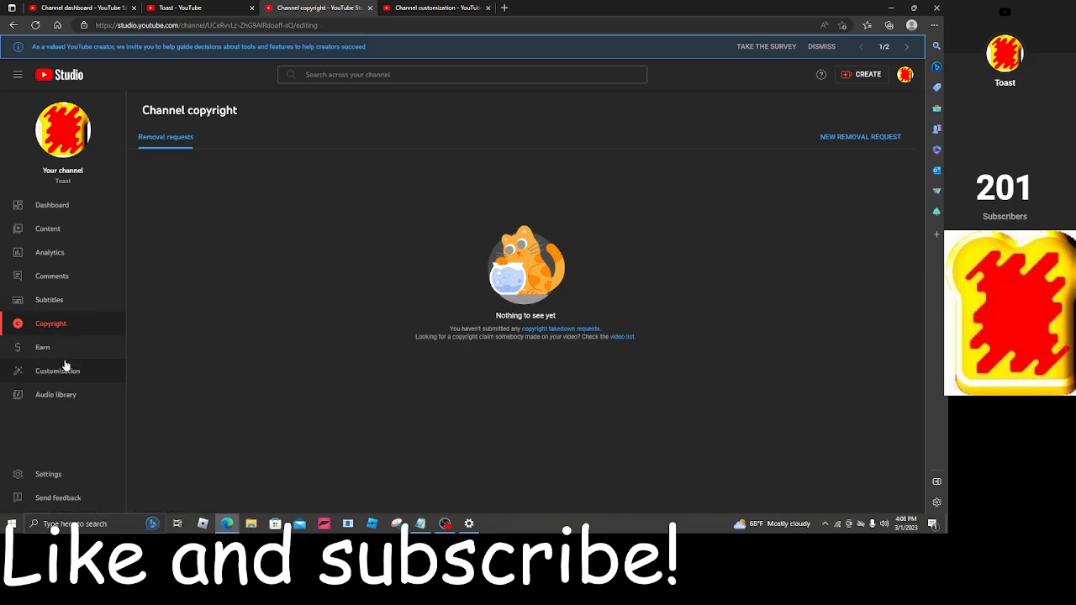
In the shout outs section editor, search for 'editor' and find no matching channel.
{"action": "left_click", "coordinate": [57, 371]}
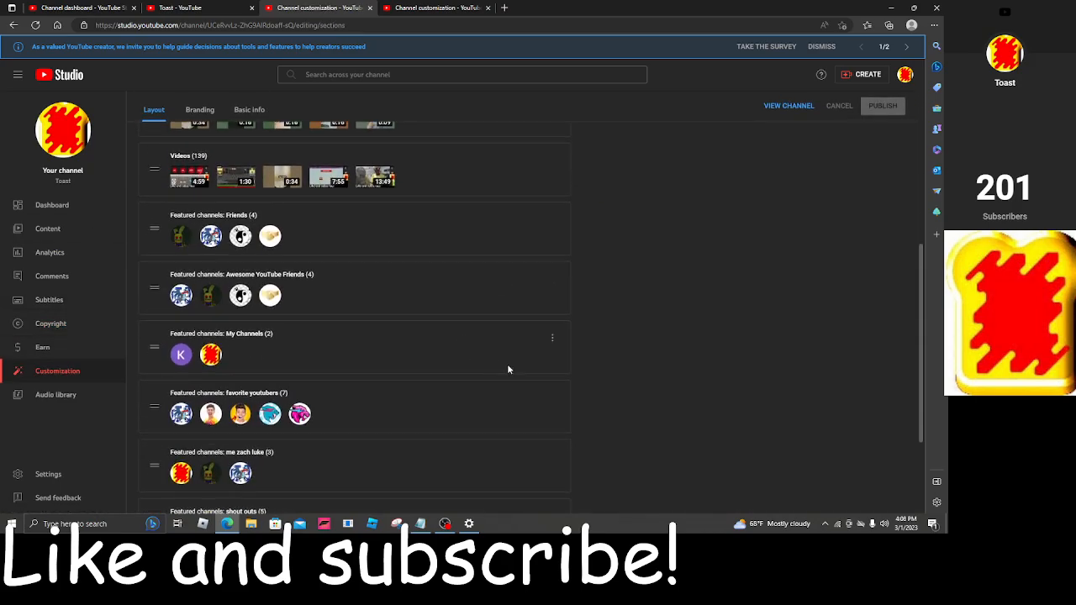
{"action": "scroll", "scroll_direction": "down", "scroll_amount": 3}
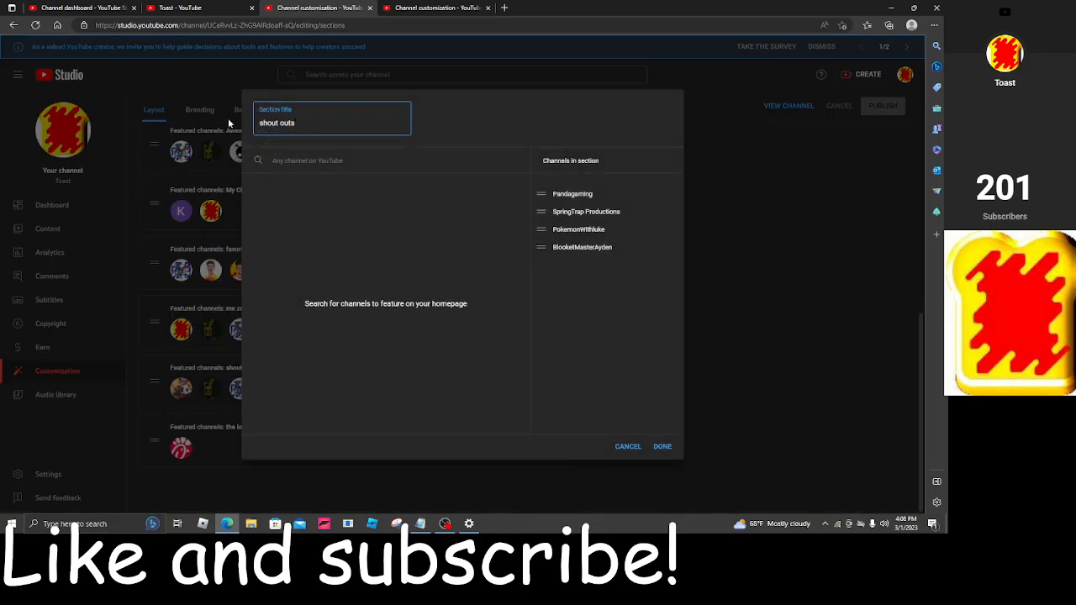
{"action": "left_click", "coordinate": [336, 161]}
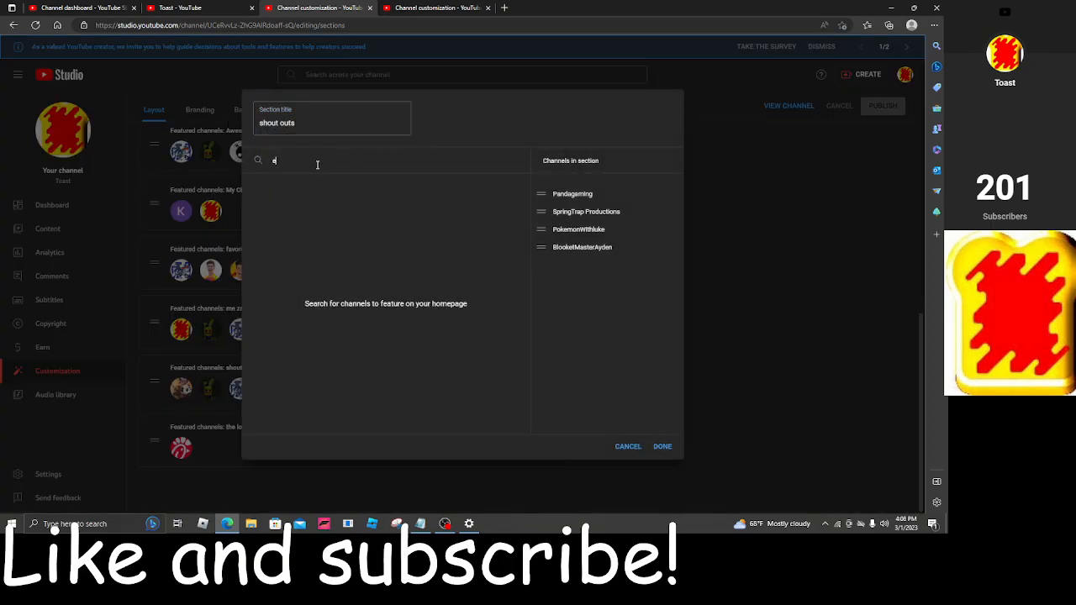
{"action": "type", "text": "dio"}
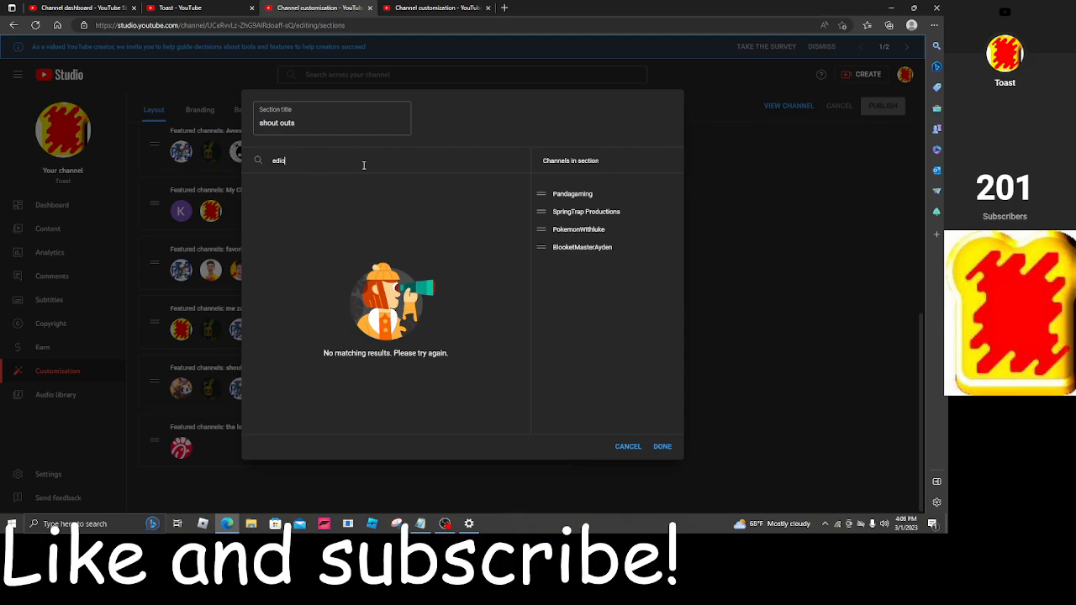
{"action": "key", "text": "Backspace"}
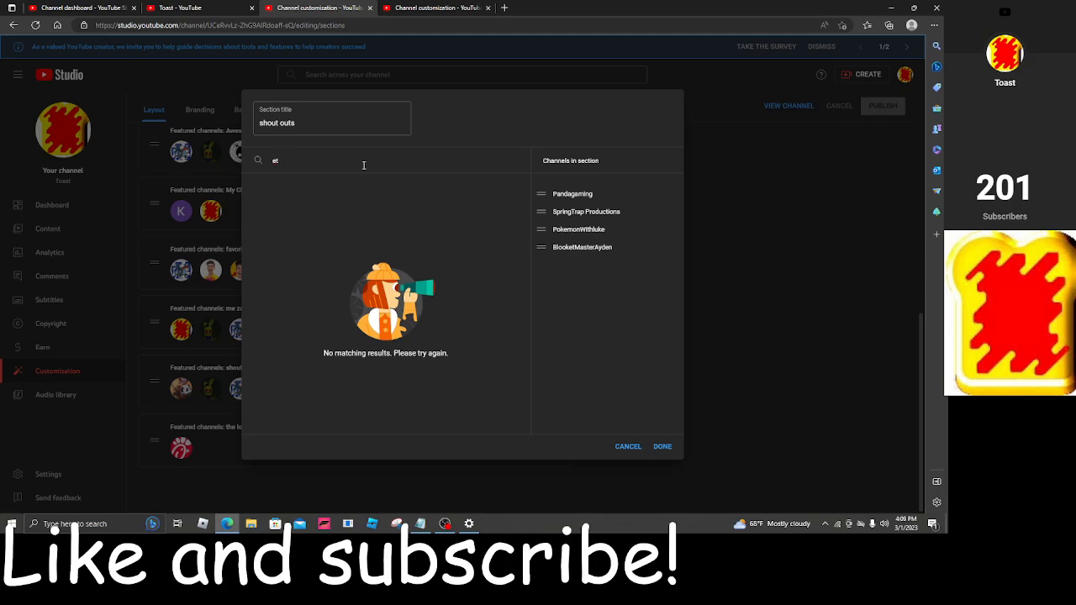
{"action": "type", "text": "editor"}
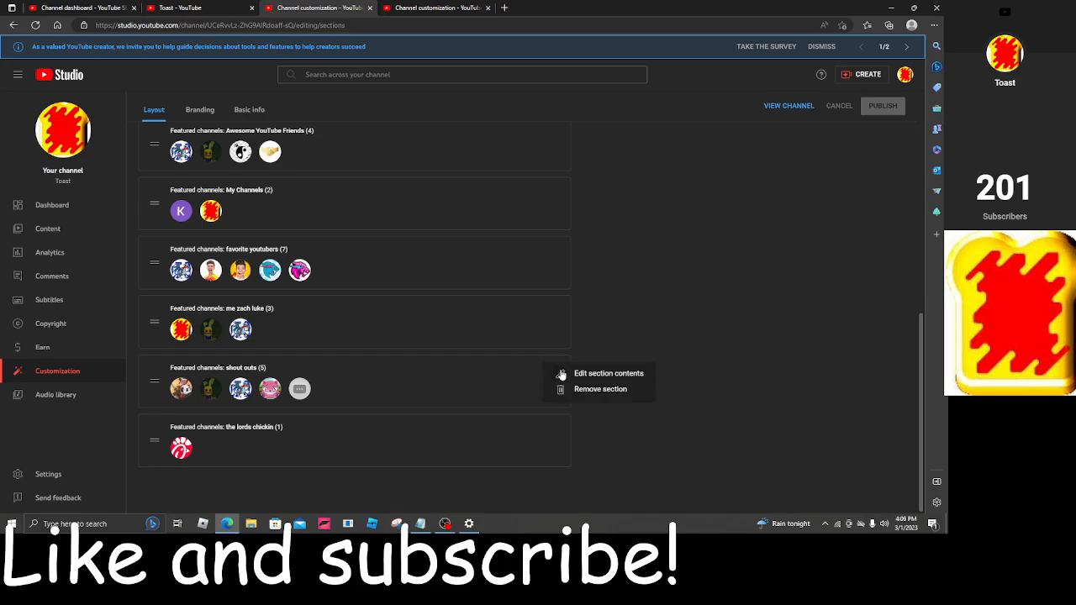
{"action": "left_click", "coordinate": [608, 373]}
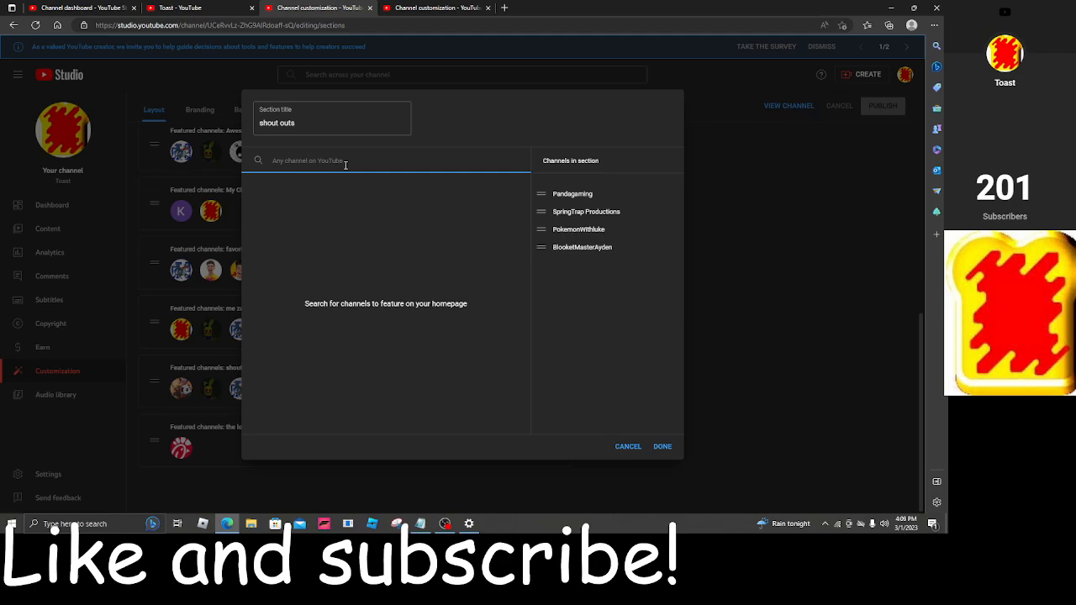
{"action": "type", "text": "@SpringTrap_Productions"}
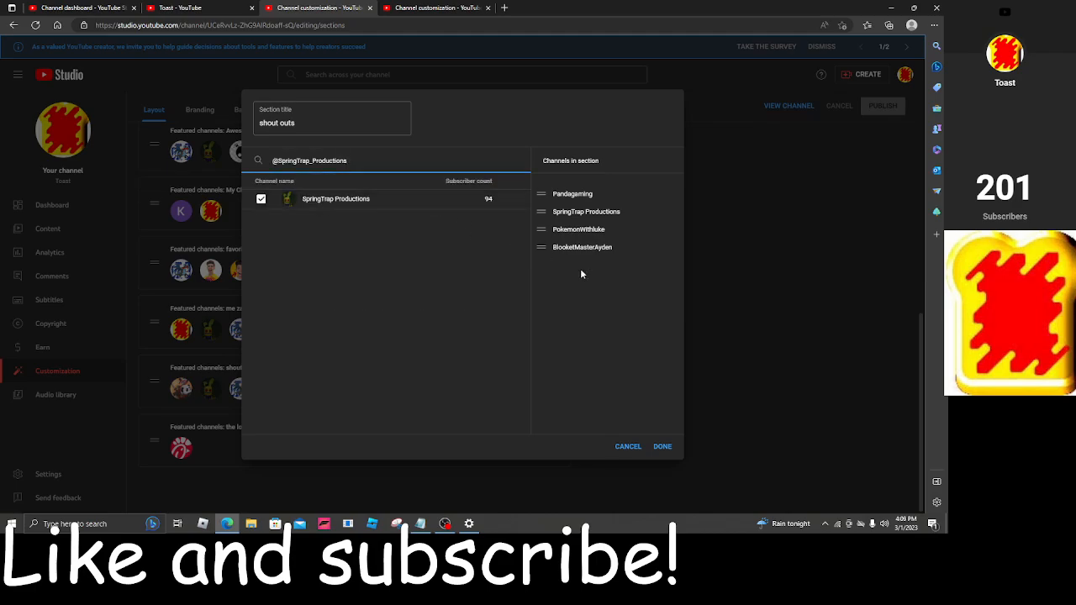
{"action": "left_click", "coordinate": [662, 447]}
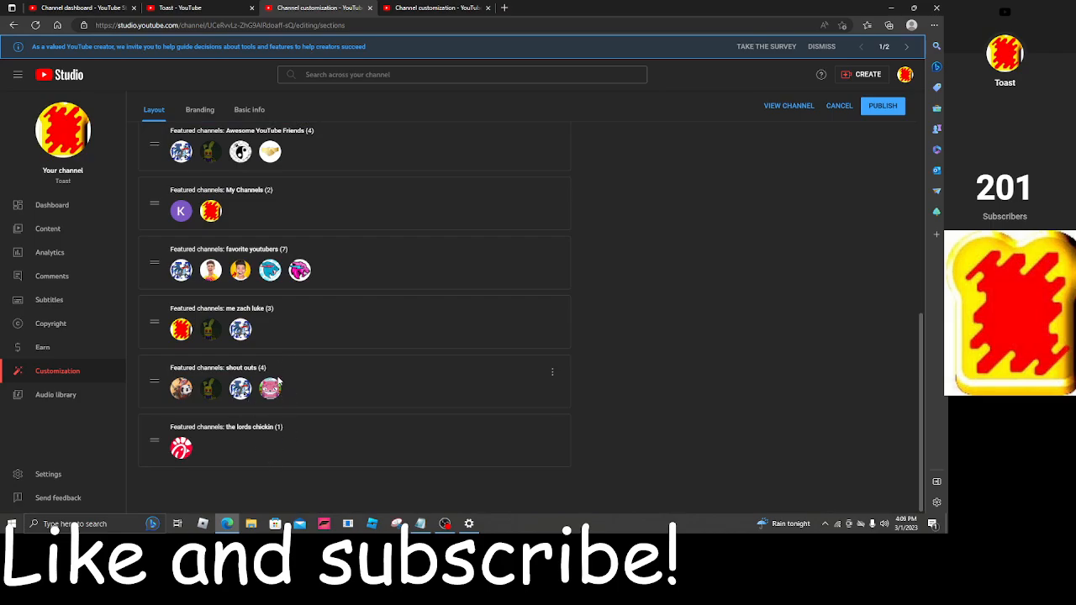
{"action": "mouse_move", "coordinate": [213, 390]}
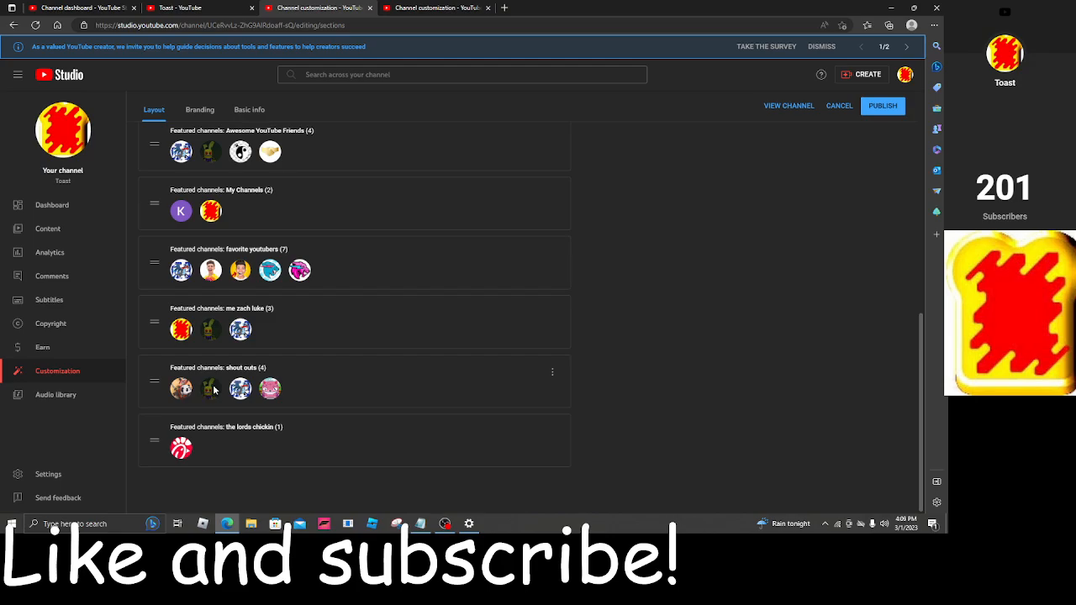
{"action": "left_click", "coordinate": [552, 371]}
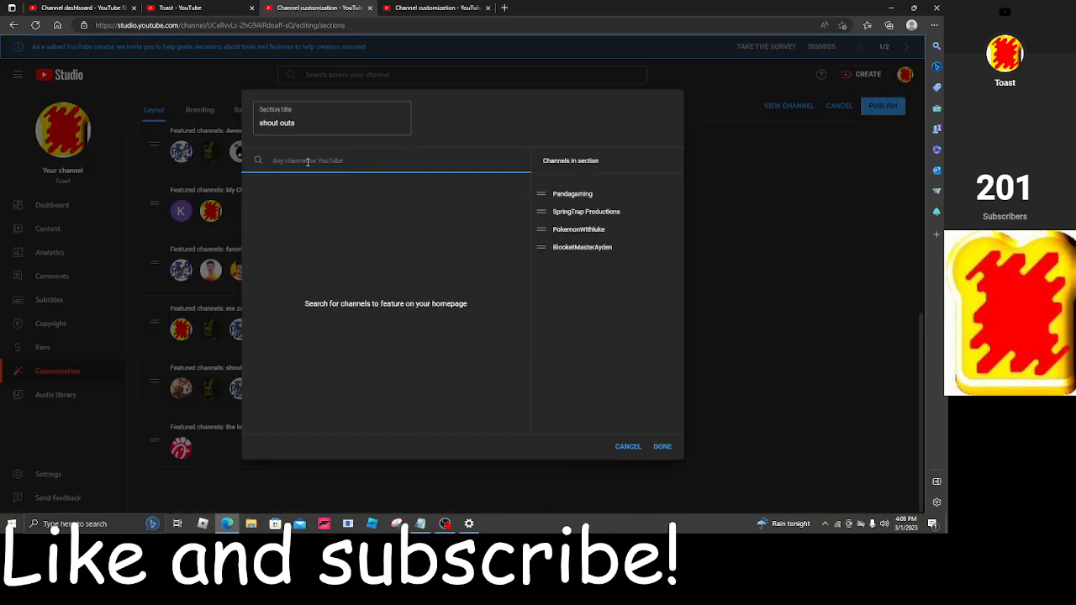
Search 'ban' for BananaBlacket1 in the shout outs channel search, finding no results.
{"action": "type", "text": "ban"}
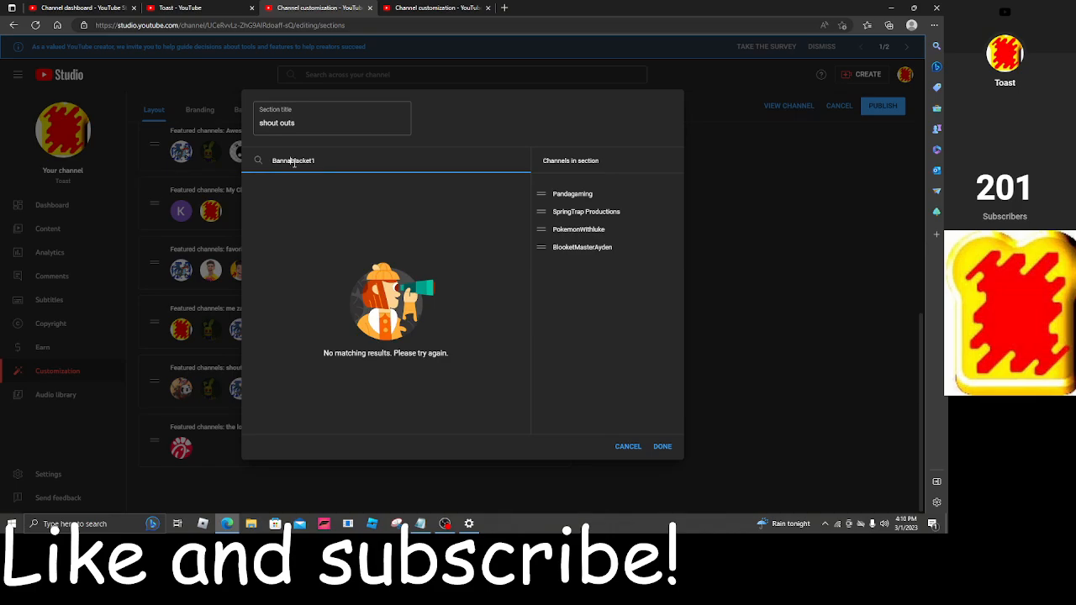
{"action": "mouse_move", "coordinate": [531, 114]}
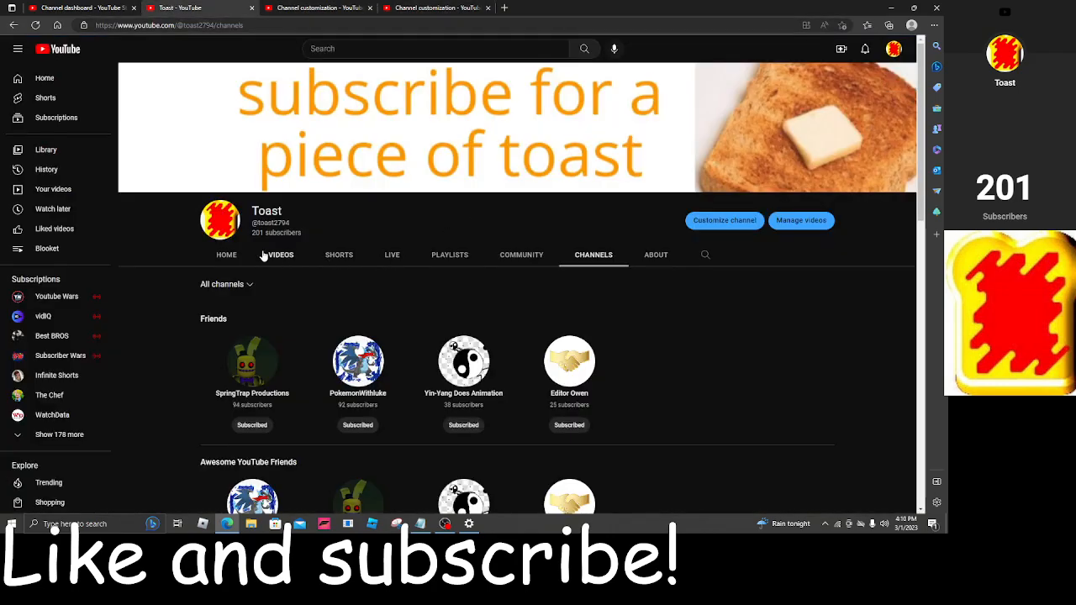
Reach BananaBlacket1's channel via its notification and copy its name and handle.
{"action": "left_click", "coordinate": [269, 256]}
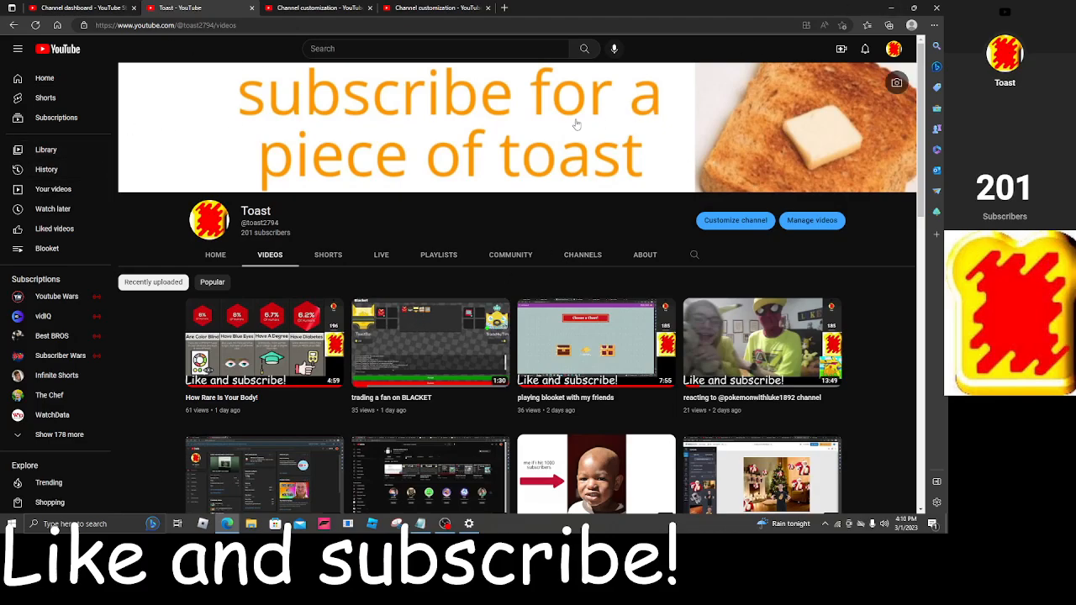
{"action": "left_click", "coordinate": [864, 49]}
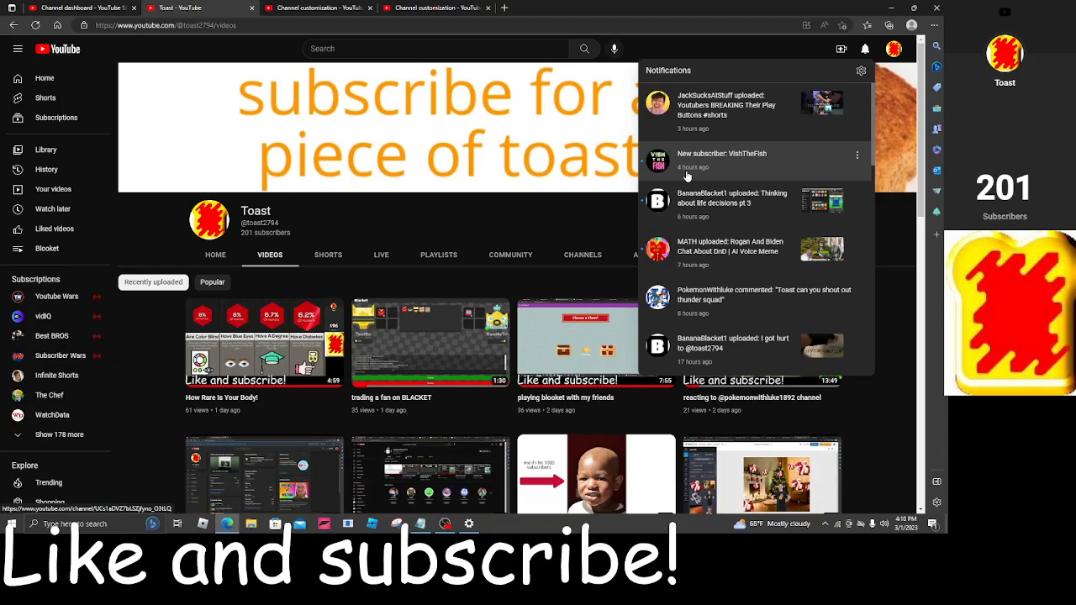
{"action": "mouse_move", "coordinate": [269, 262]}
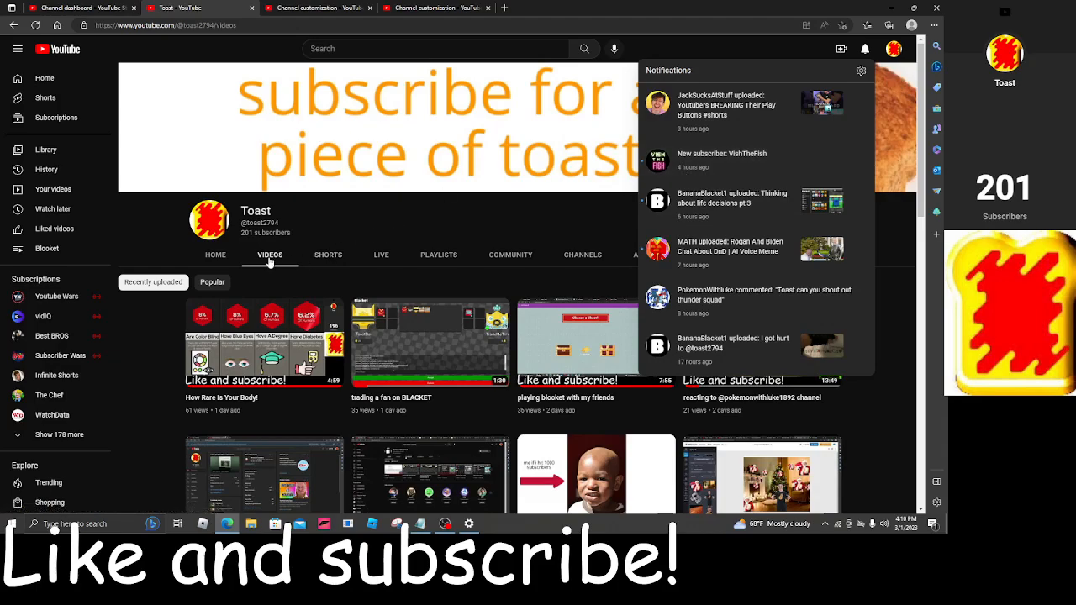
{"action": "mouse_move", "coordinate": [326, 256]}
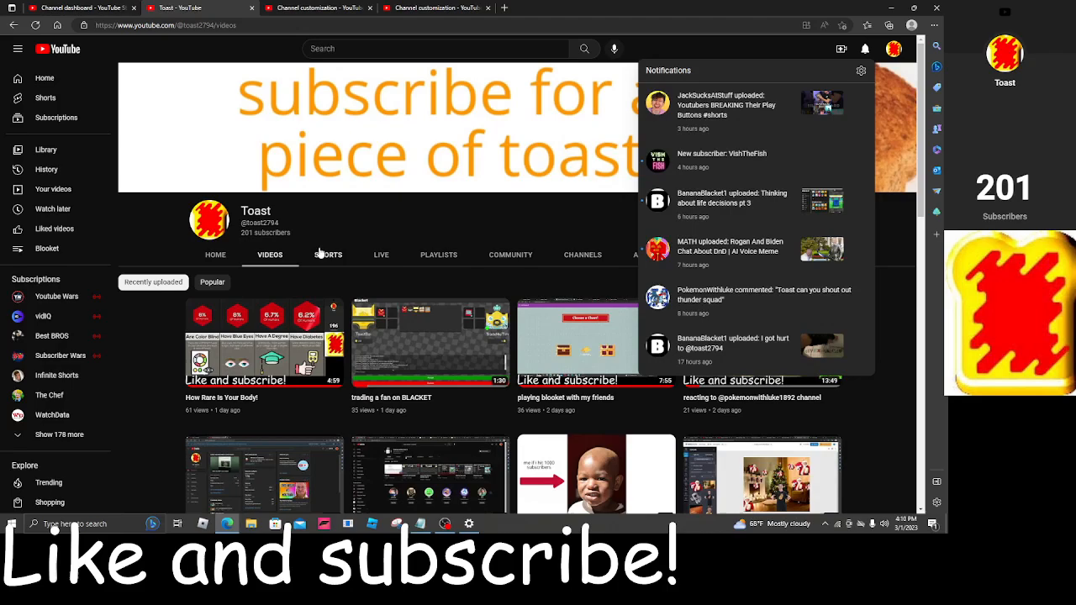
{"action": "mouse_move", "coordinate": [825, 272]}
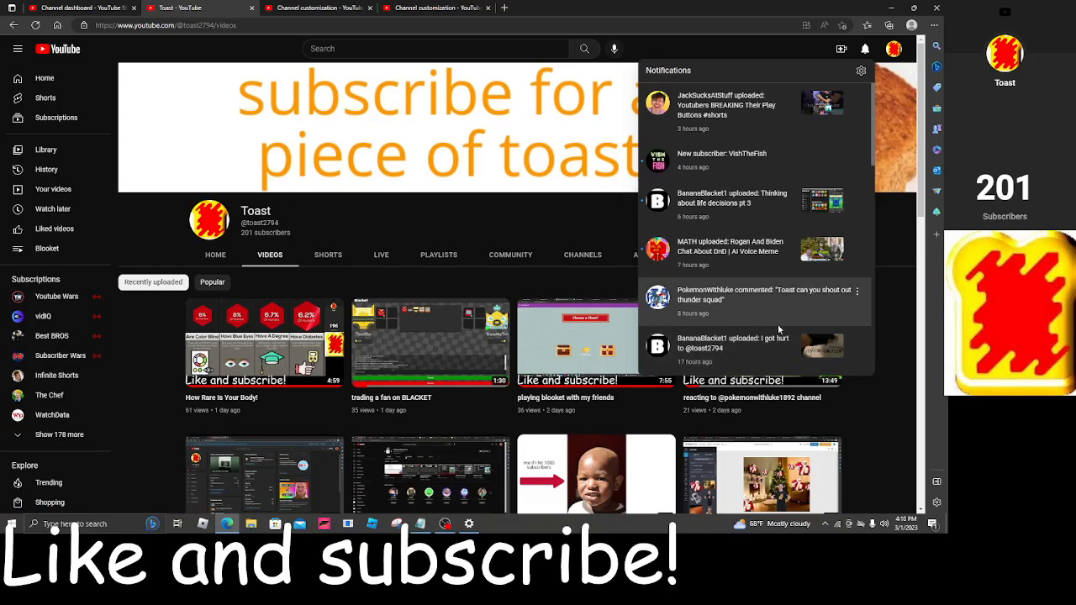
{"action": "mouse_move", "coordinate": [700, 177]}
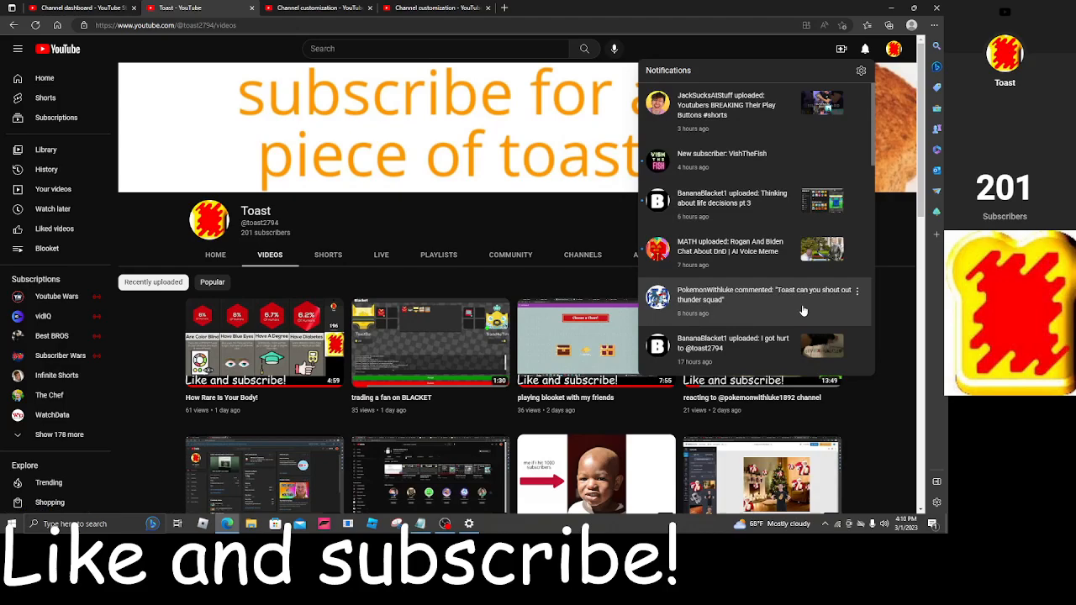
{"action": "mouse_move", "coordinate": [736, 333]}
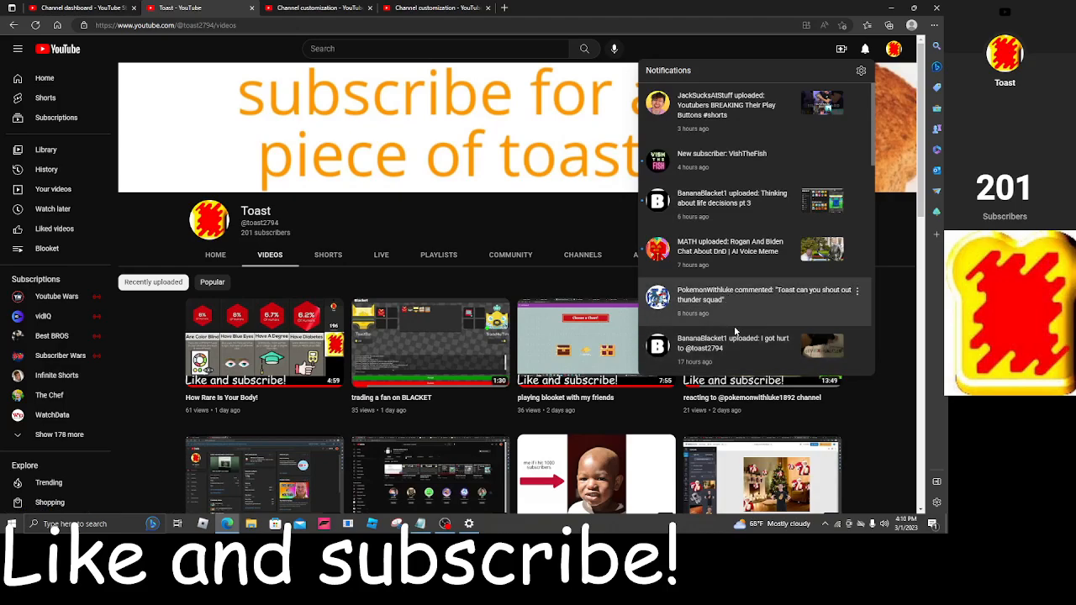
{"action": "left_click", "coordinate": [733, 345]}
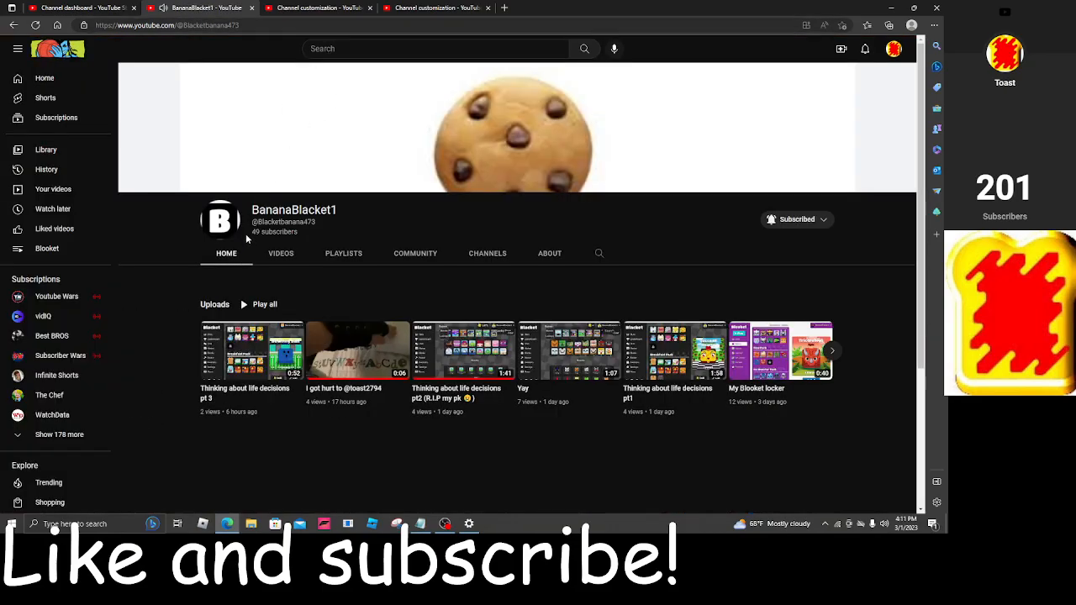
{"action": "right_click", "coordinate": [292, 208]}
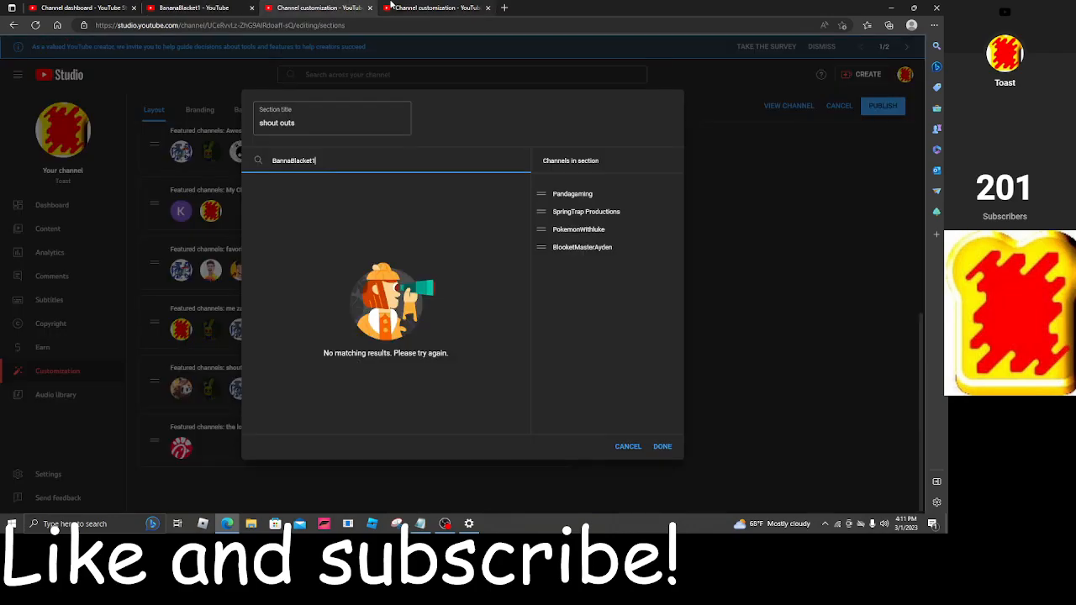
{"action": "key", "text": "Backspace"}
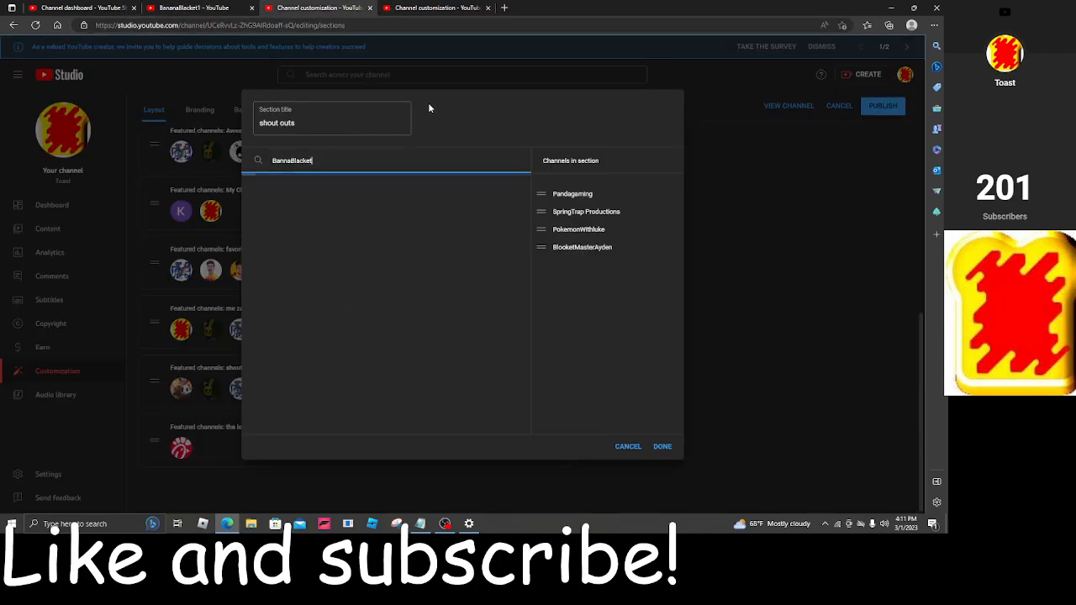
{"action": "type", "text": "BananaBlacket1 @Blacketbanana473"}
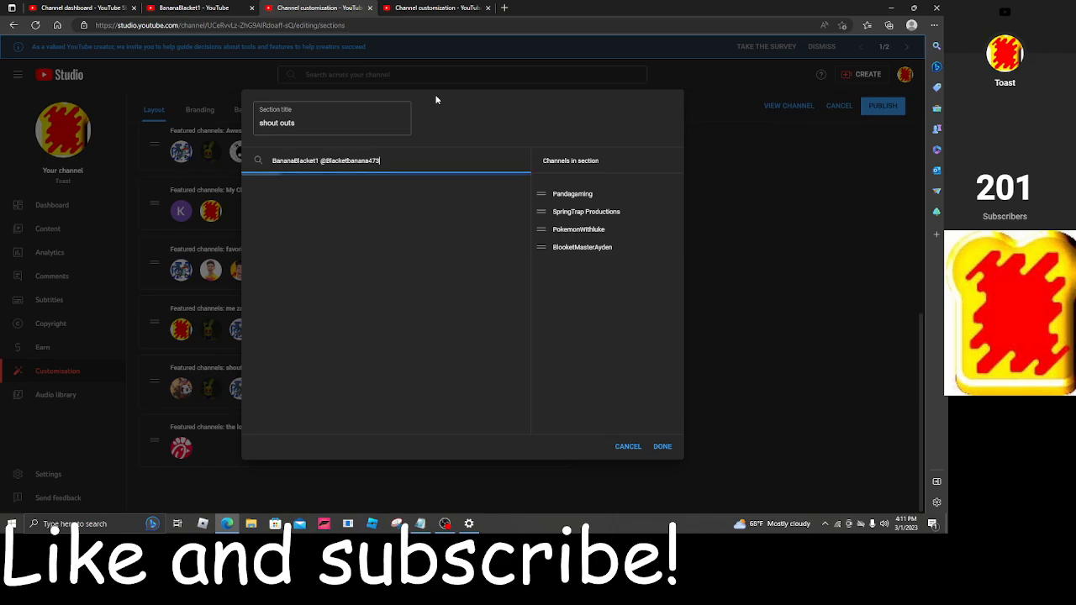
{"action": "left_click", "coordinate": [261, 198]}
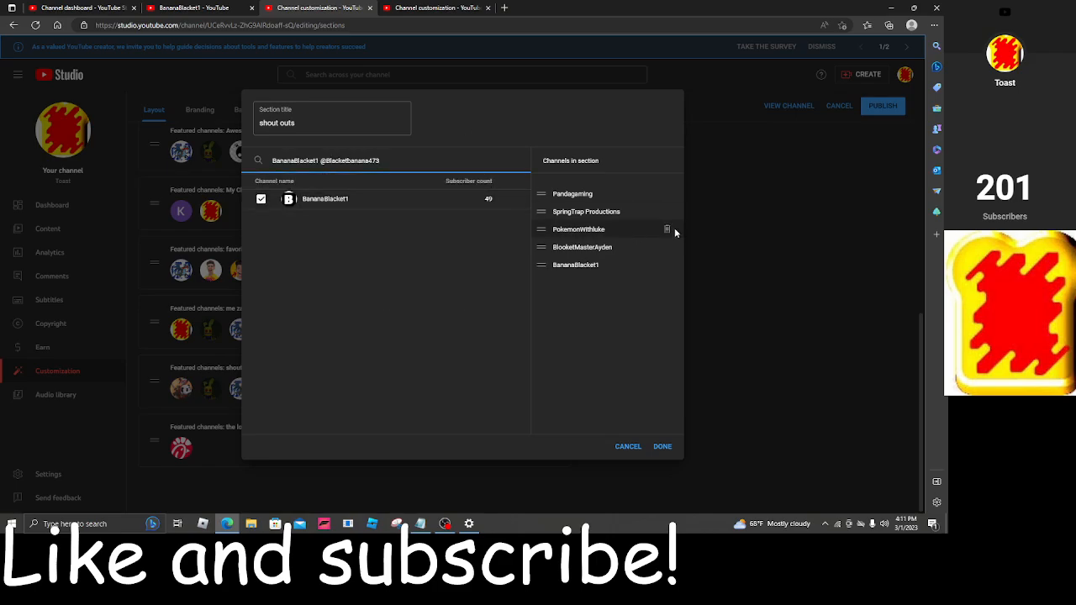
{"action": "left_click", "coordinate": [629, 447]}
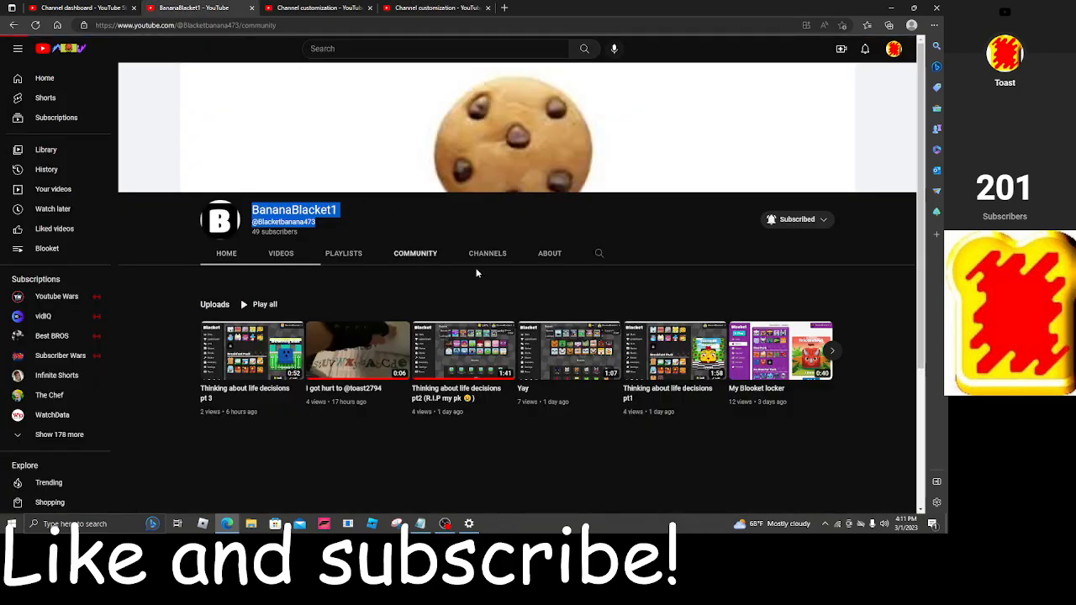
{"action": "left_click", "coordinate": [488, 252]}
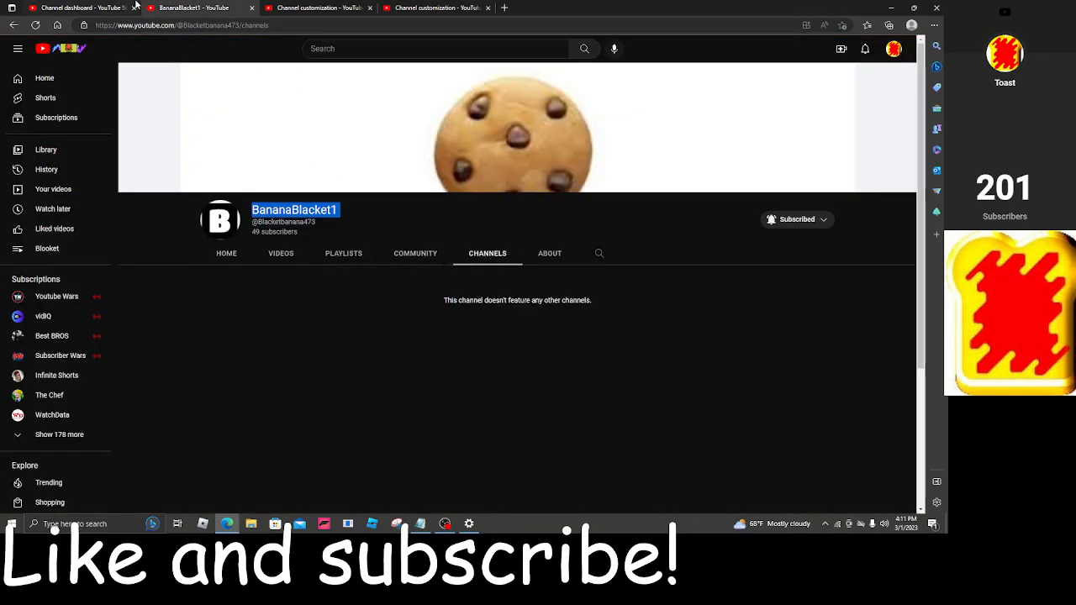
{"action": "left_click", "coordinate": [319, 6]}
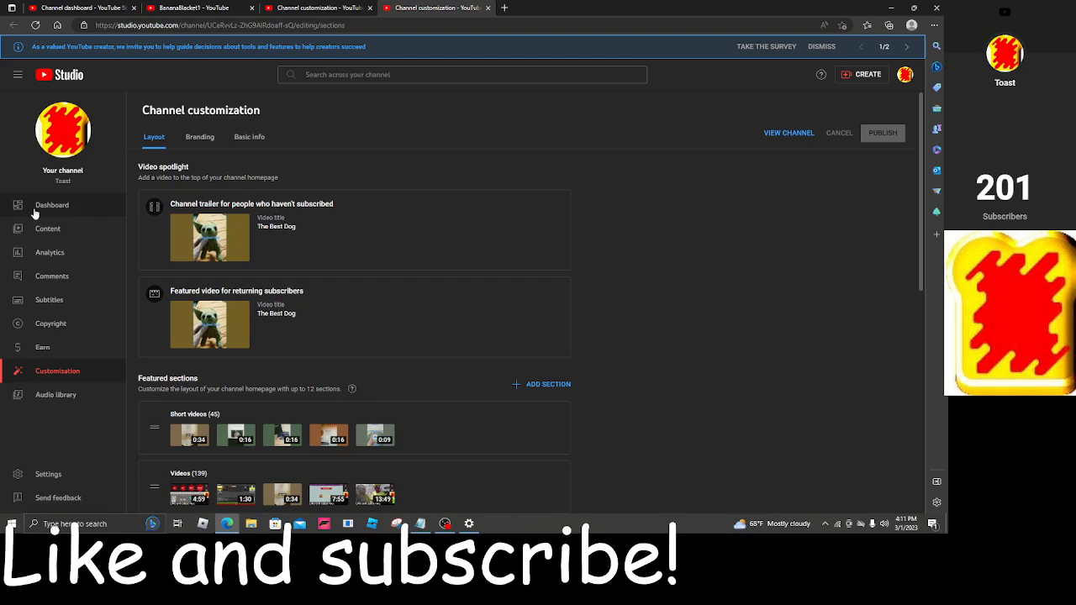
Leave the browser for the desktop and bring OBS Studio's recording window forward.
{"action": "left_click", "coordinate": [50, 205]}
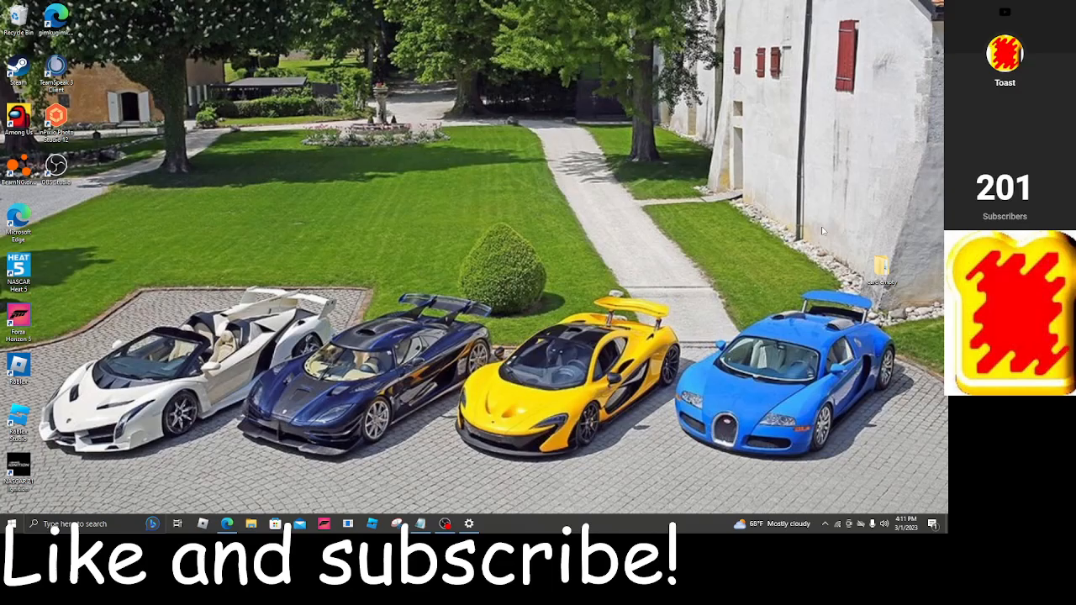
{"action": "left_click", "coordinate": [443, 525]}
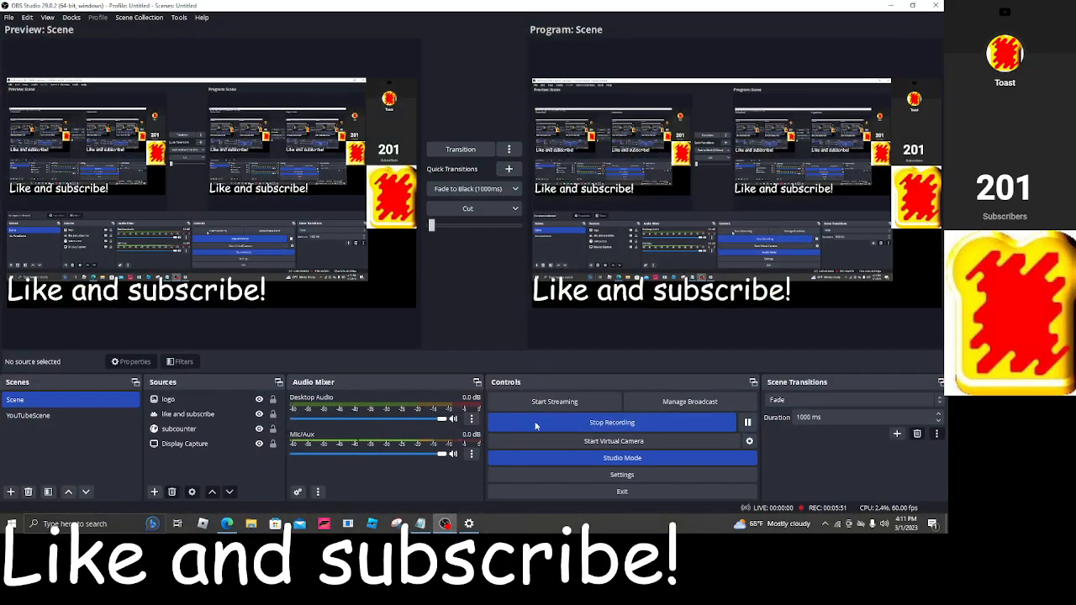